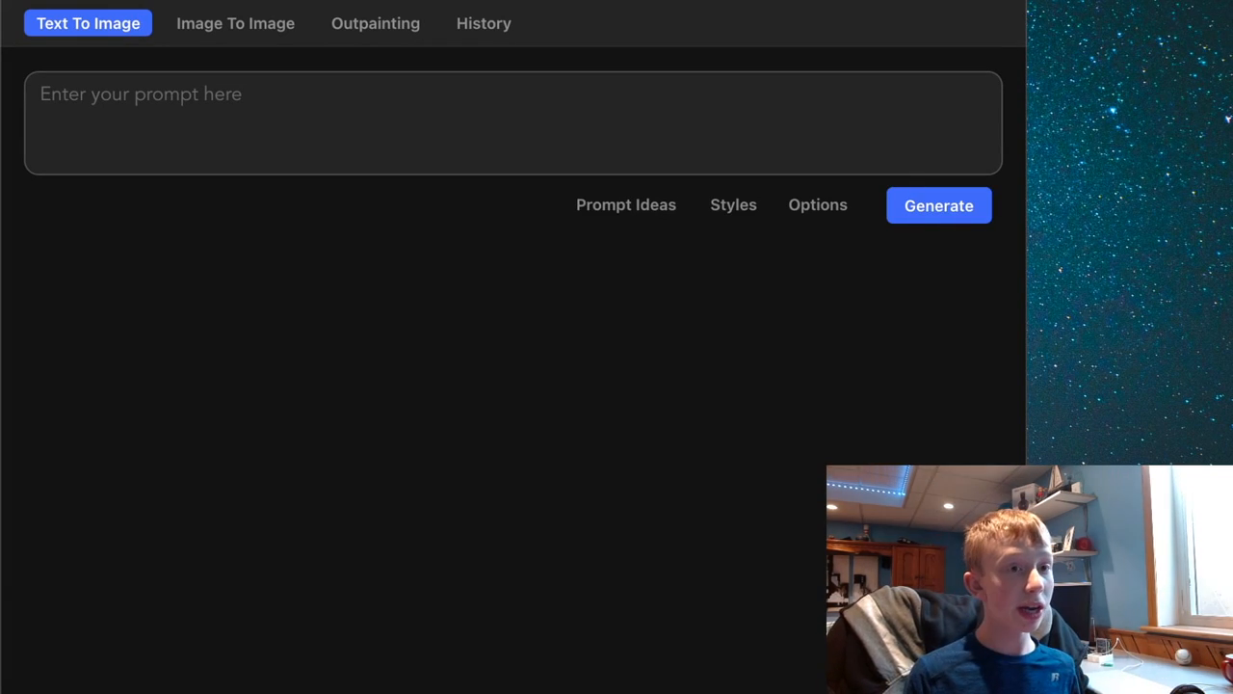
mouse_move(177, 221)
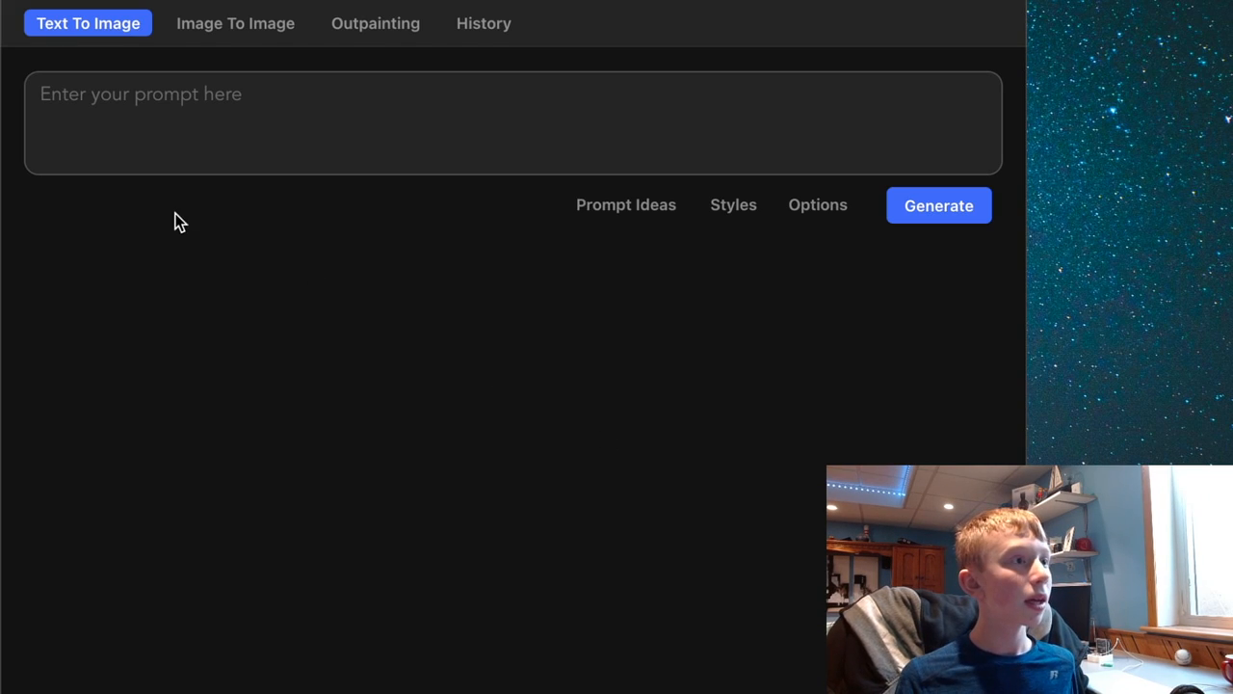
mouse_move(229, 66)
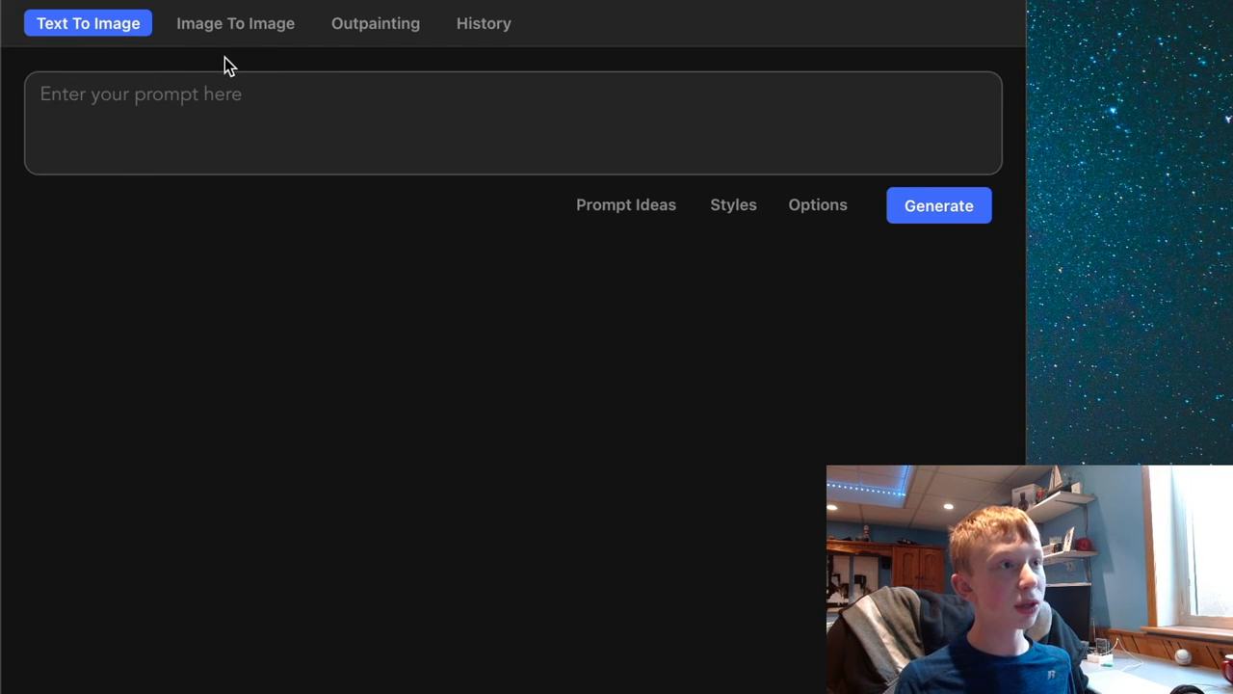
mouse_move(388, 81)
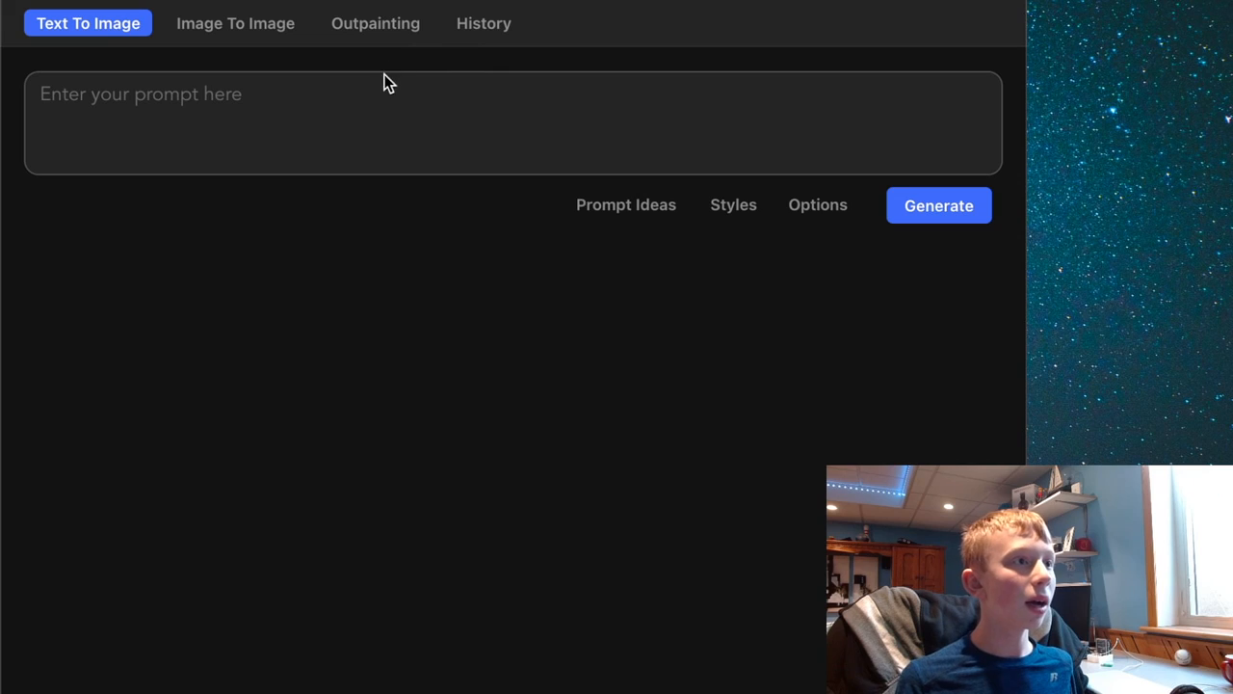
mouse_move(517, 61)
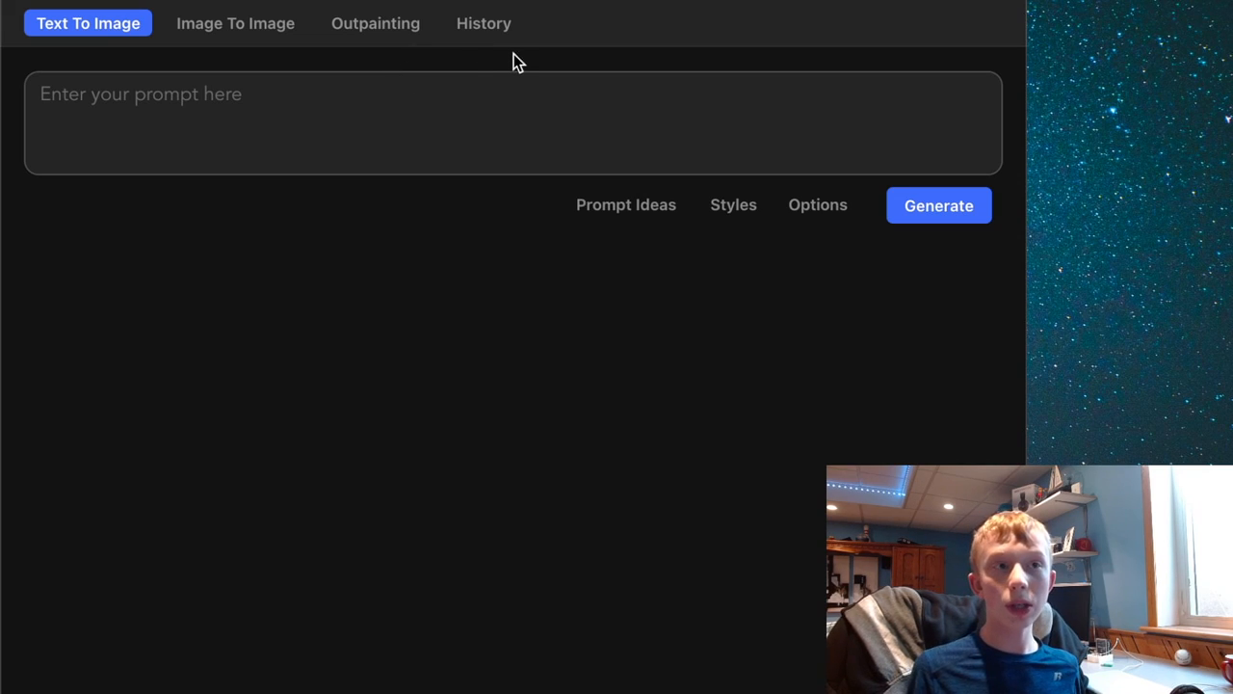
mouse_move(703, 210)
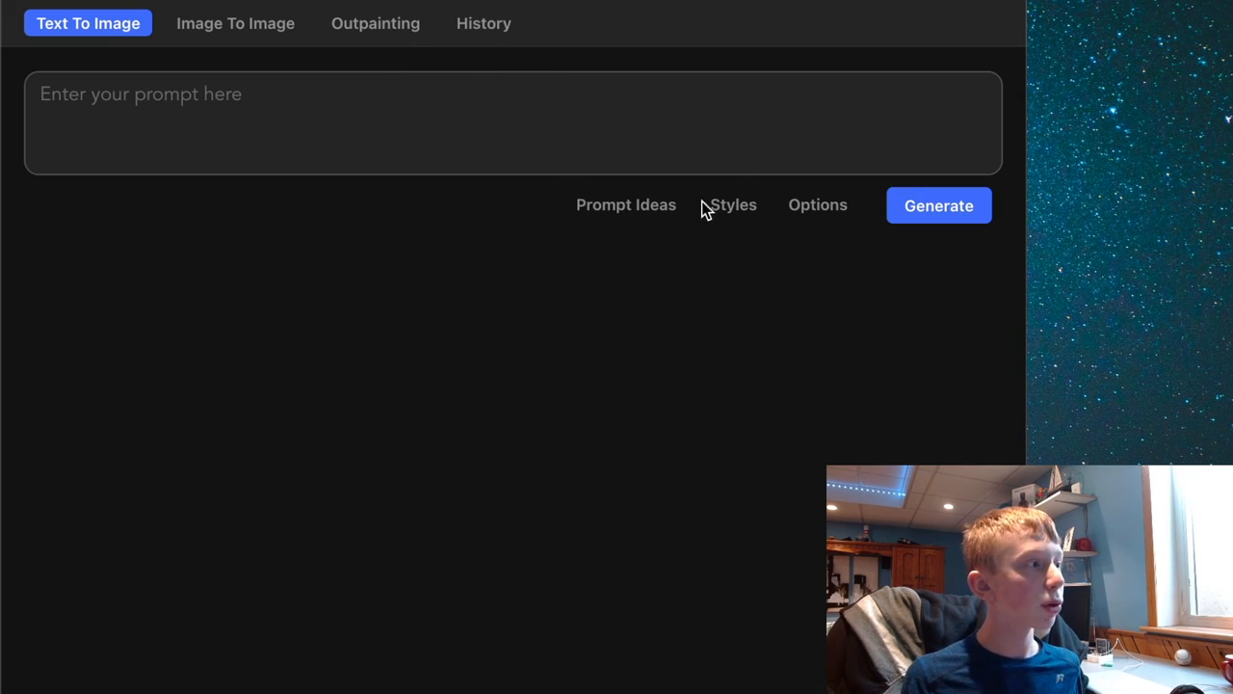
- Browse the style keyword list and the image width choices in the generation settings
left_click(732, 204)
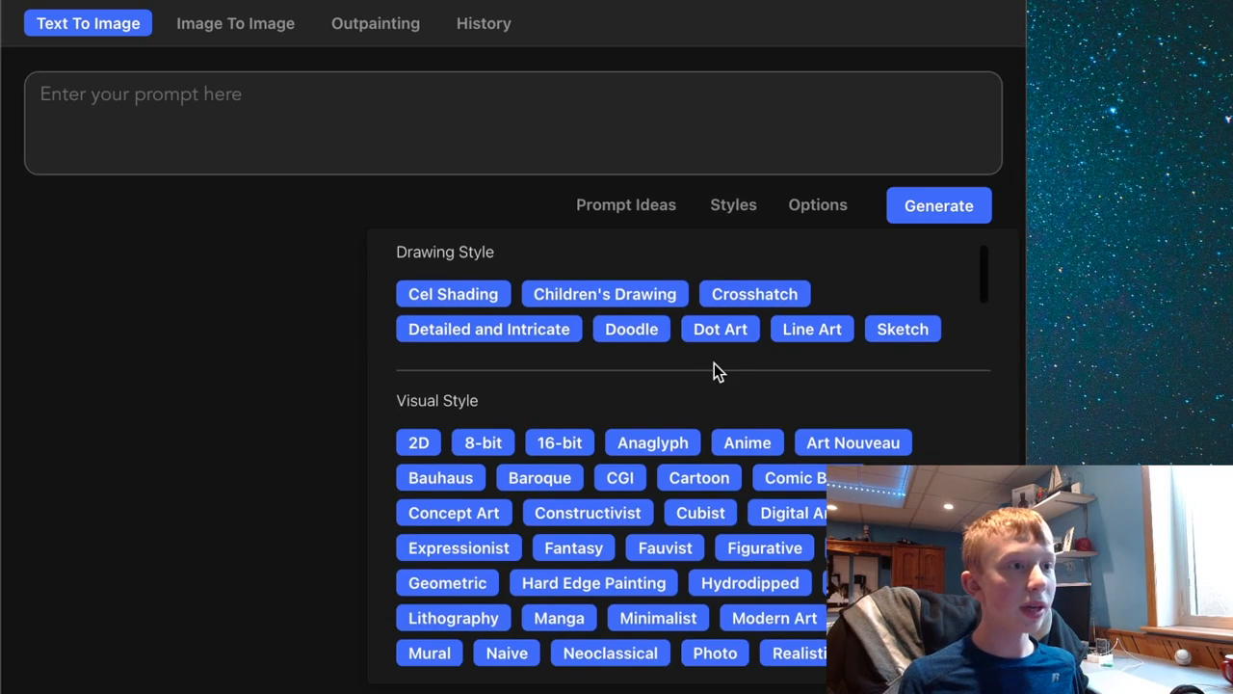
scroll("down", 3)
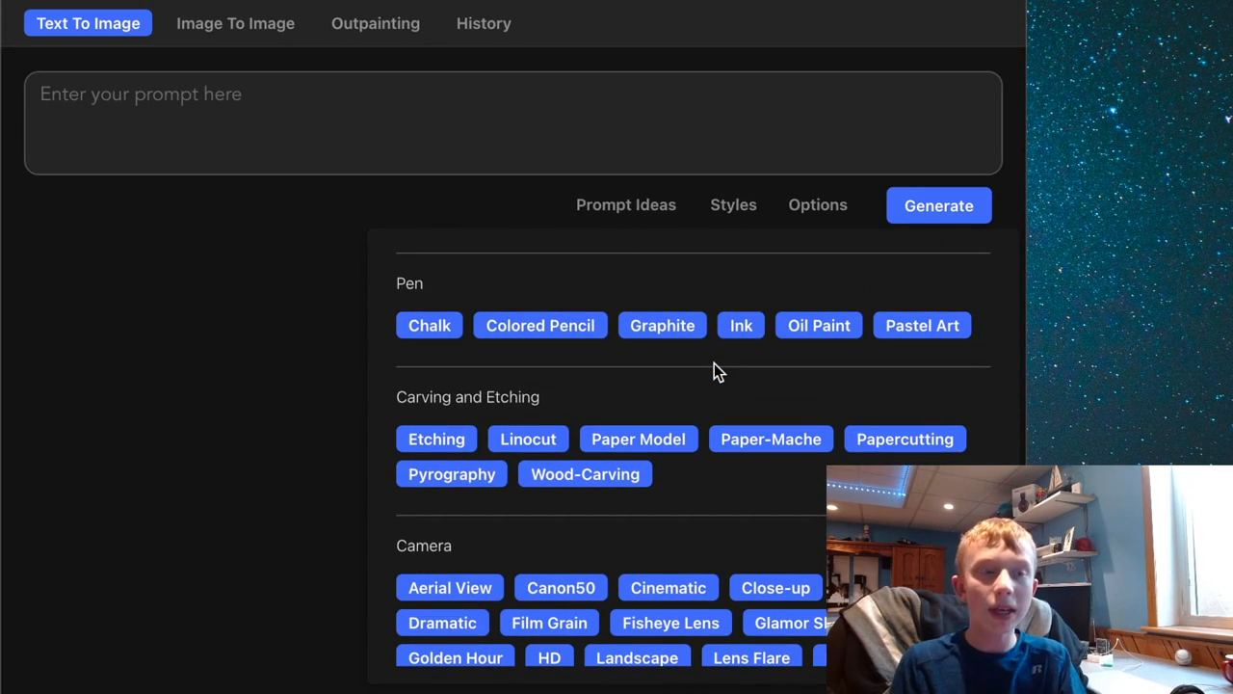
mouse_move(817, 204)
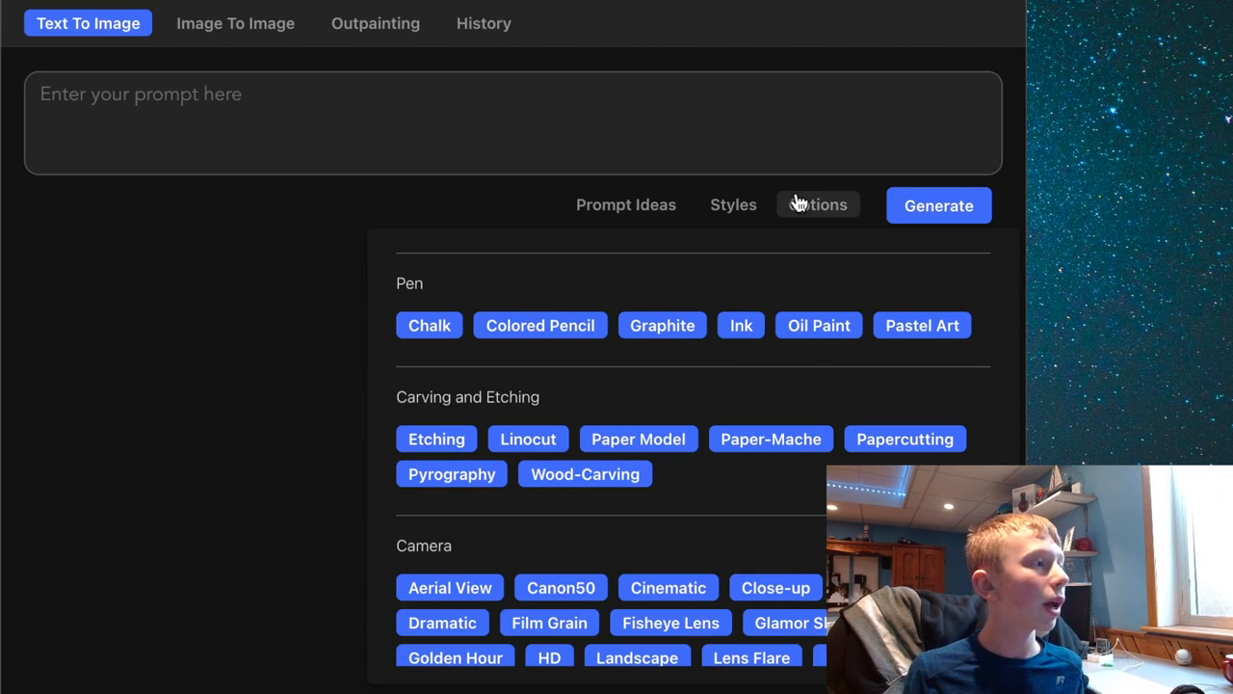
left_click(817, 205)
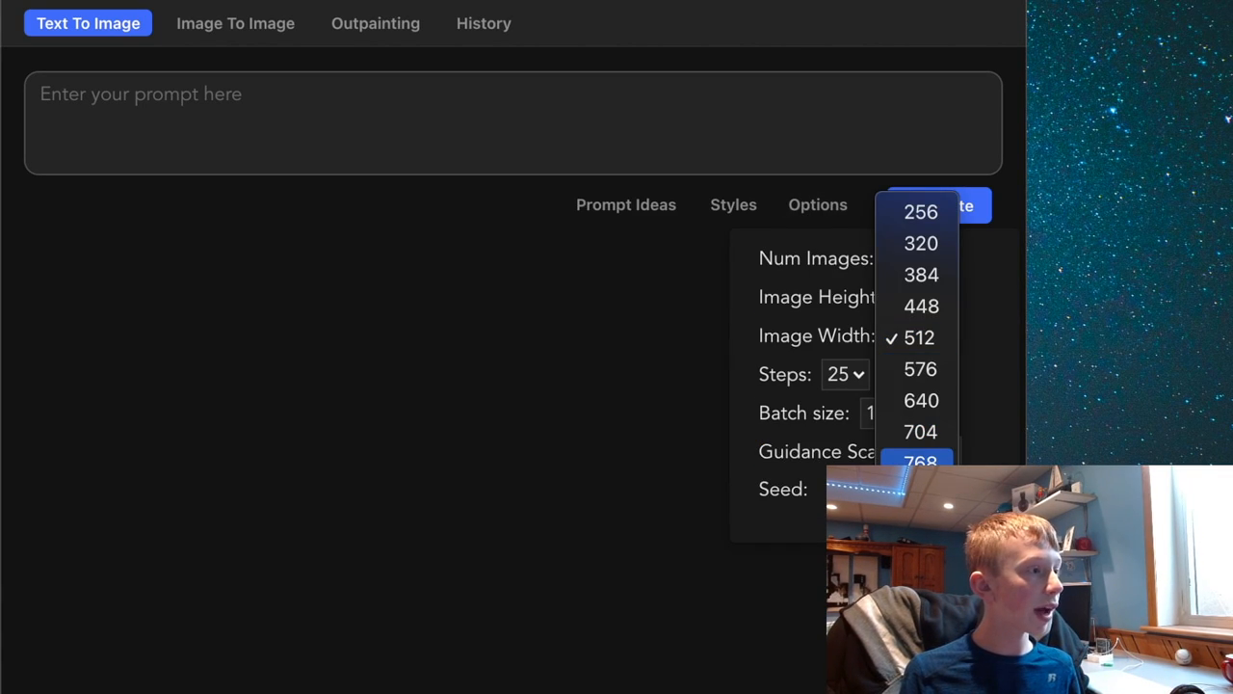
left_click(917, 336)
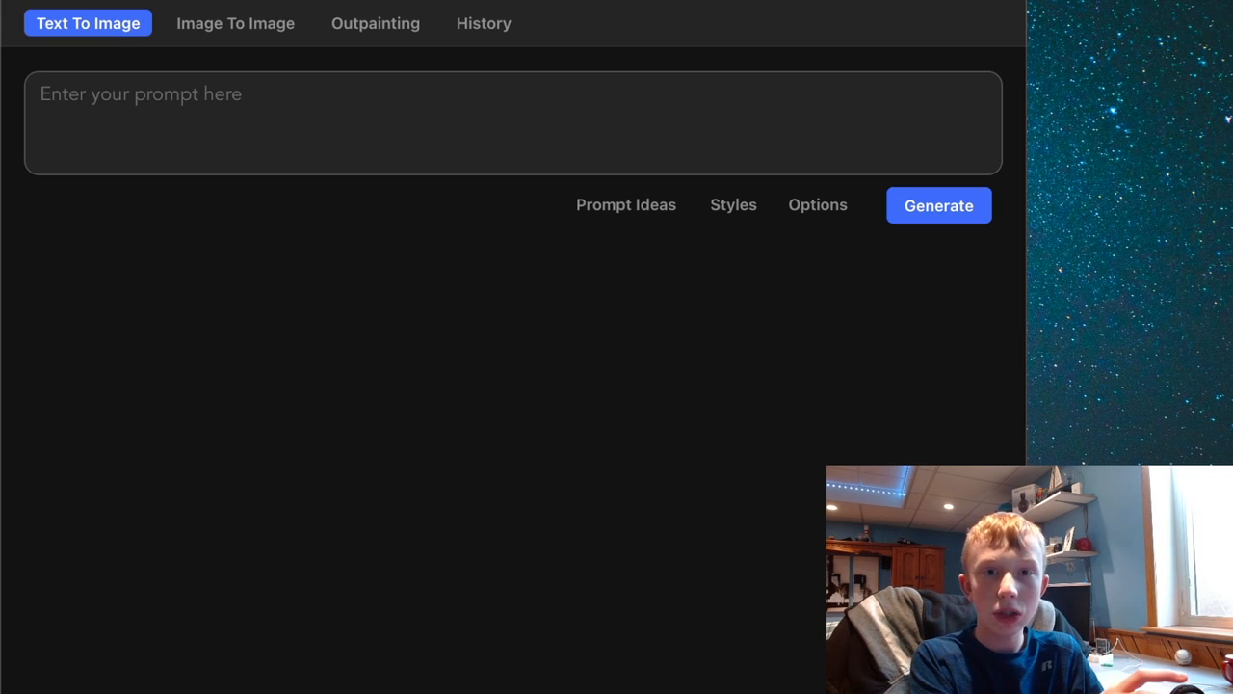
left_click(938, 204)
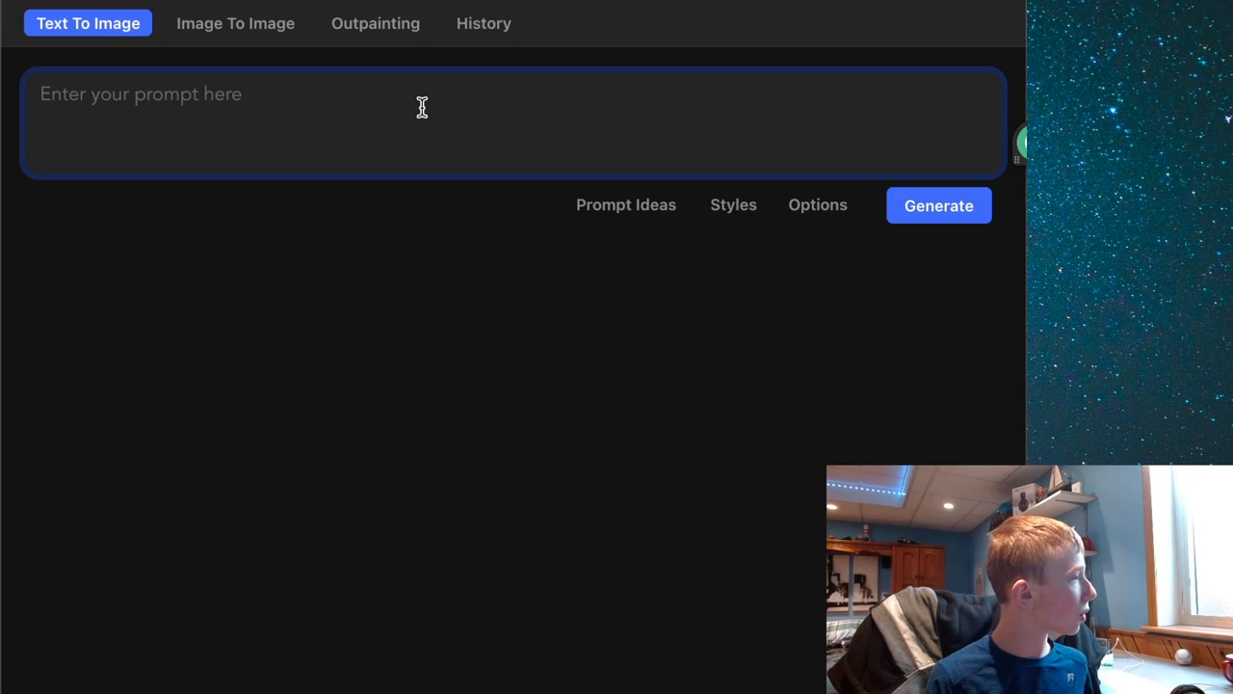
- Write the prompt "A cabin on the edge of a lake during the night" and bring up the style keywords
type("a cabin")
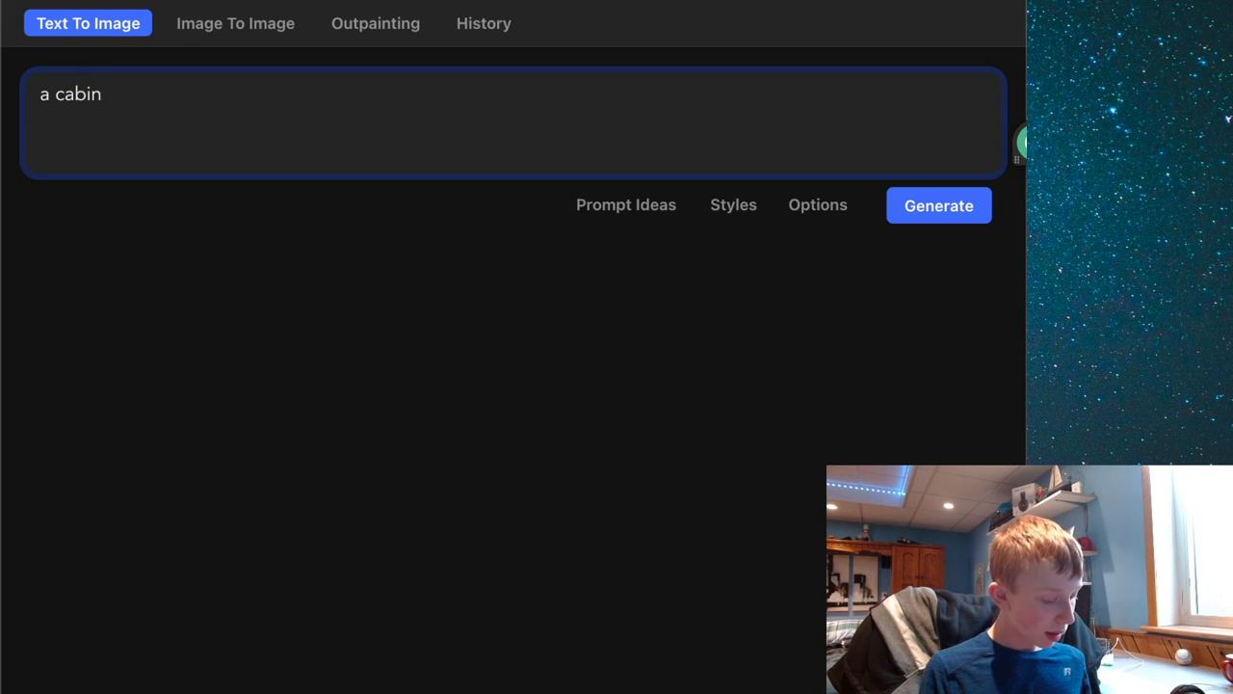
type("on")
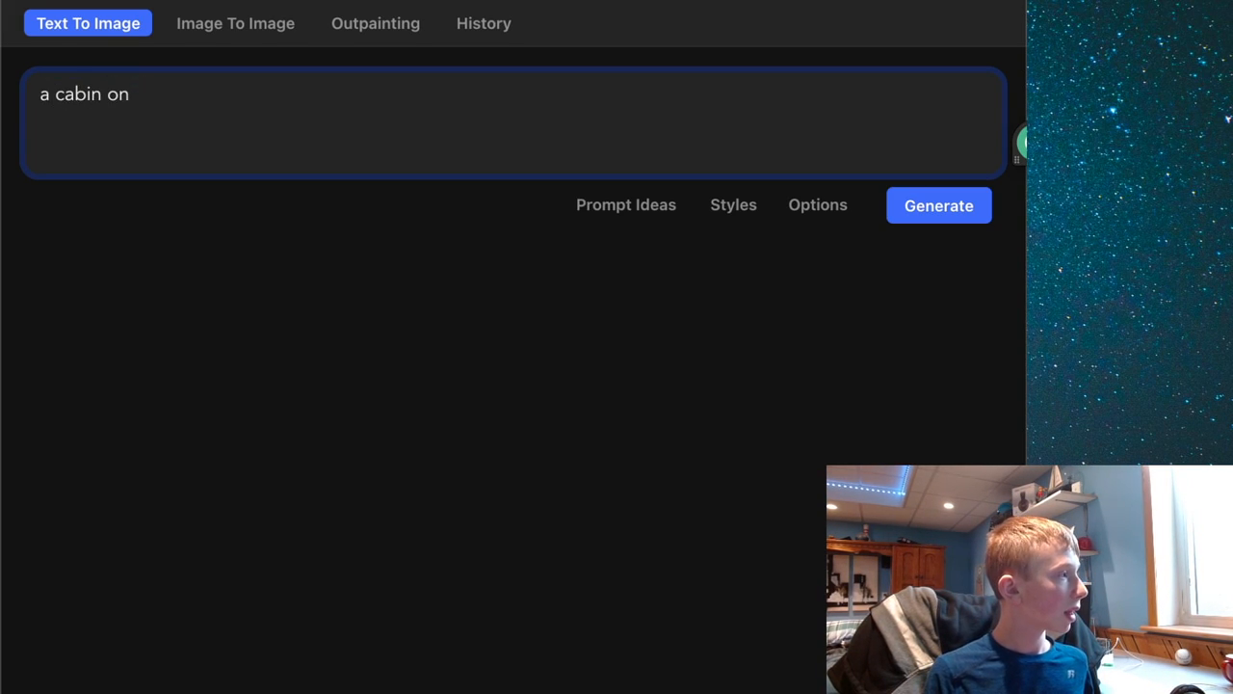
key("Backspace")
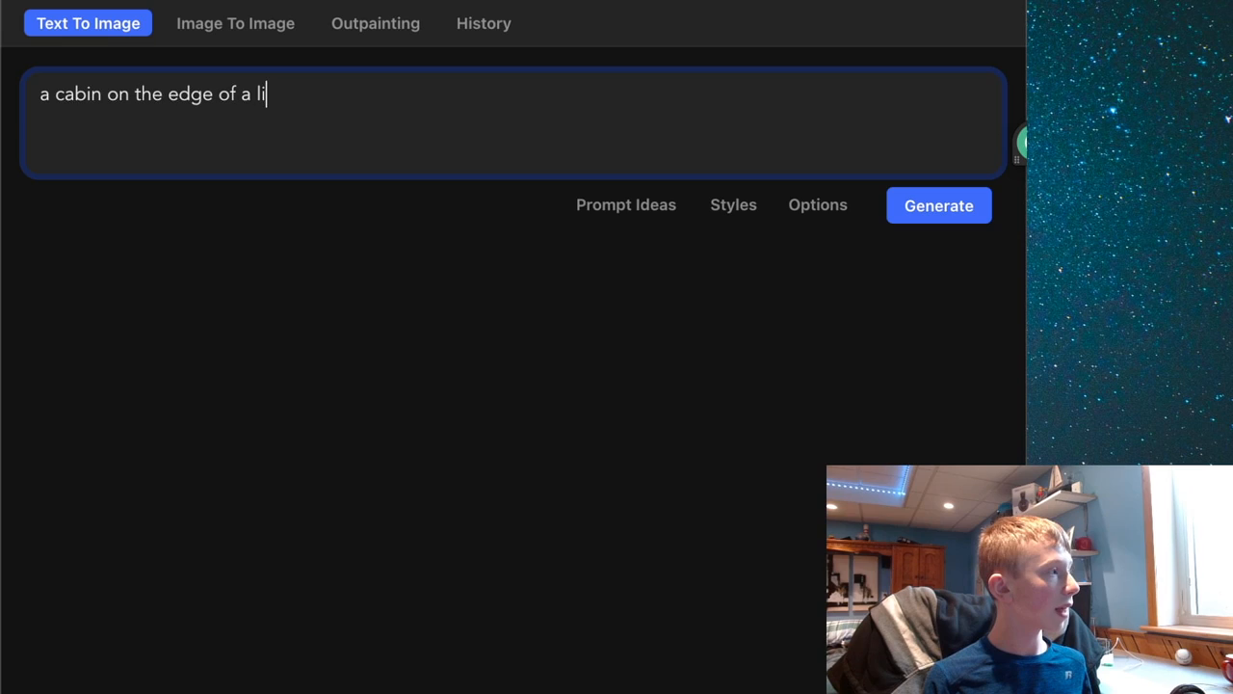
type("ake")
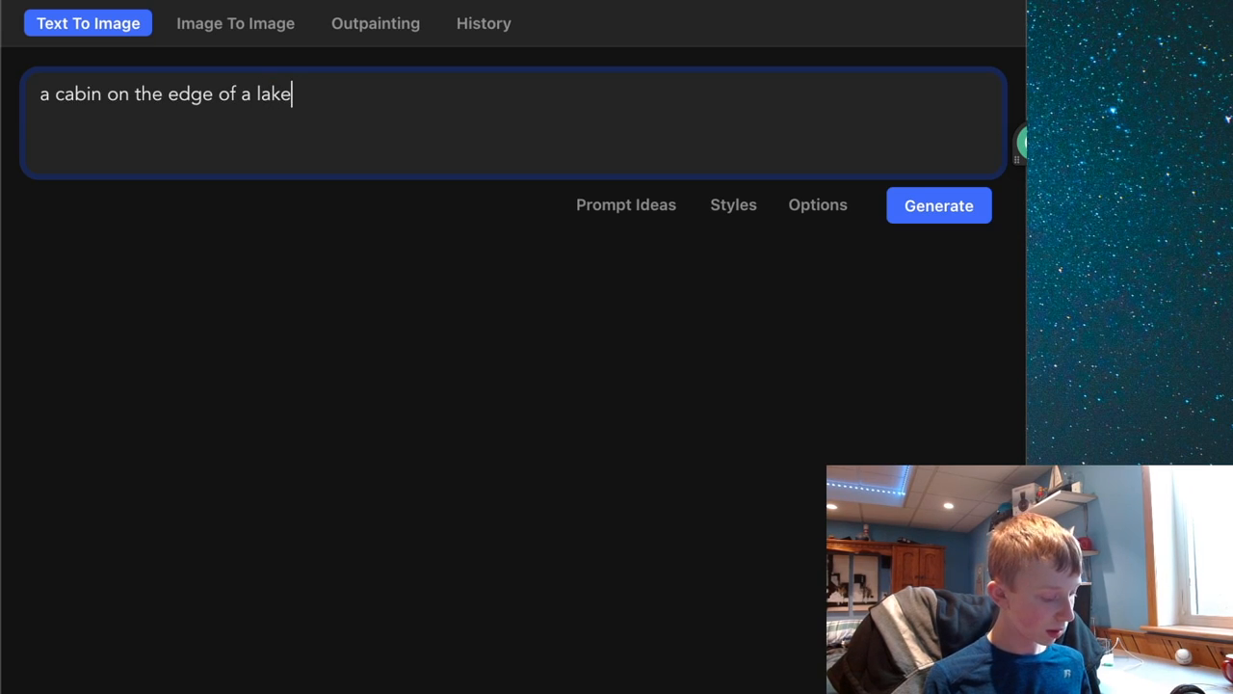
type("during the night")
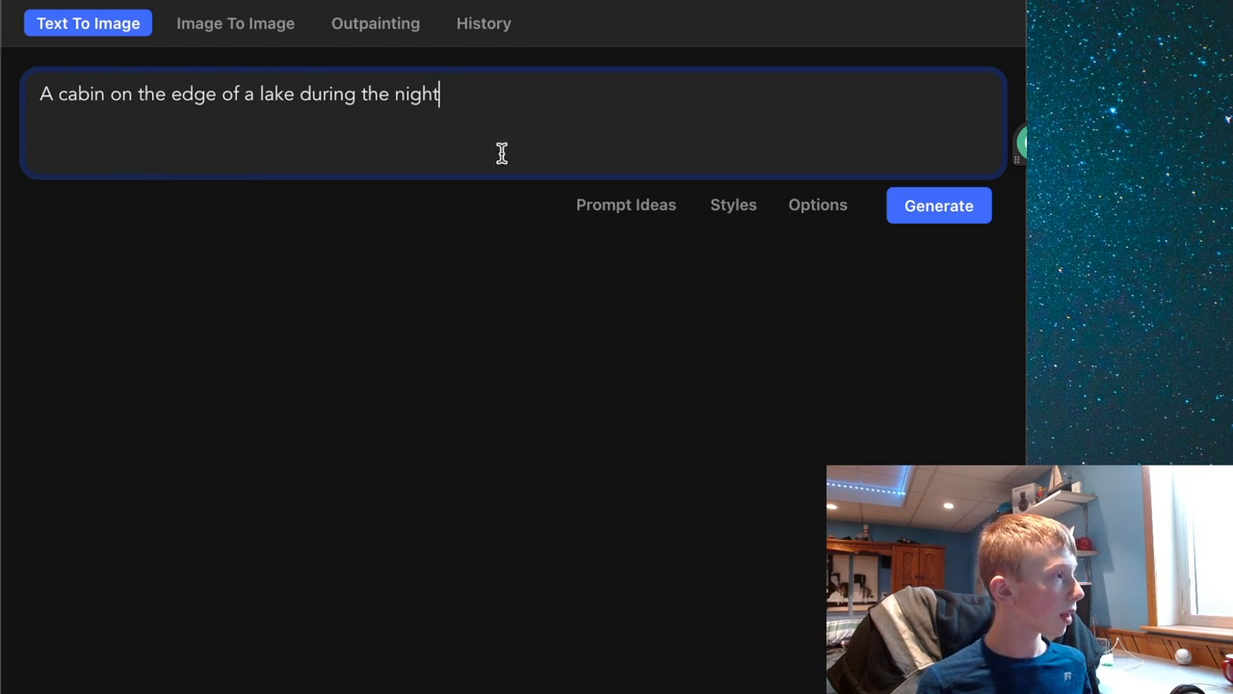
left_click(733, 205)
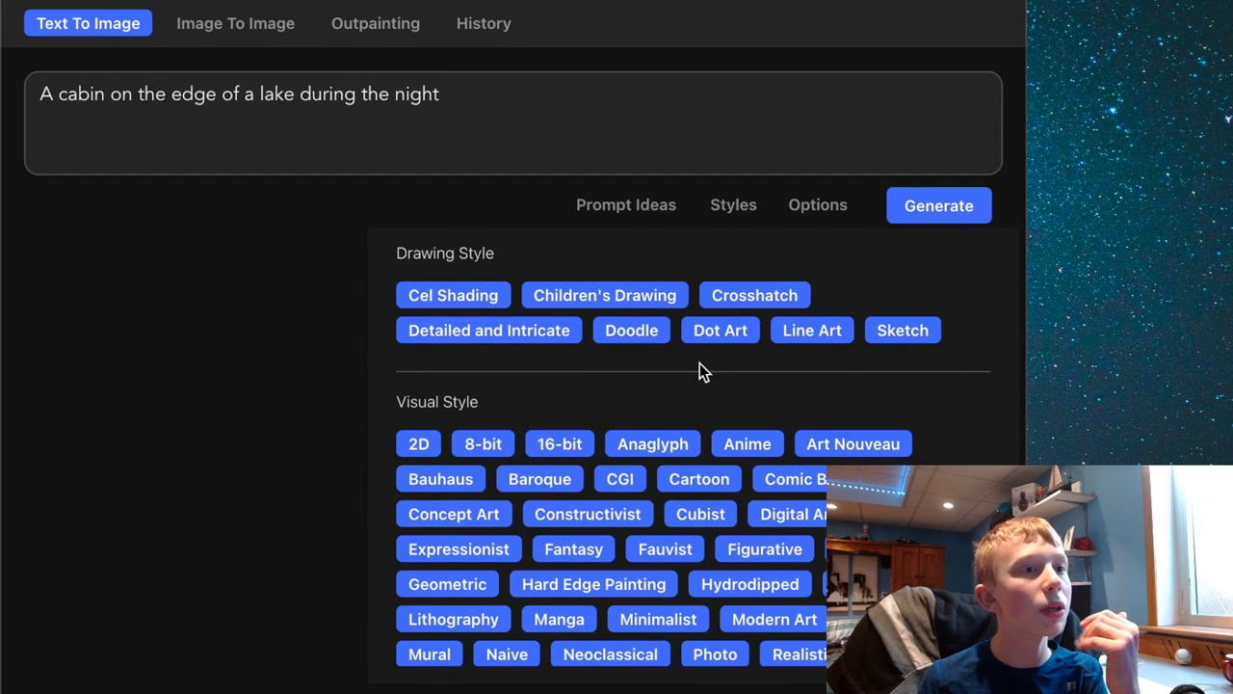
- Append the Sketch, Colored Pencil and HD styles to the cabin prompt while scrolling the style sections
scroll("down", 3)
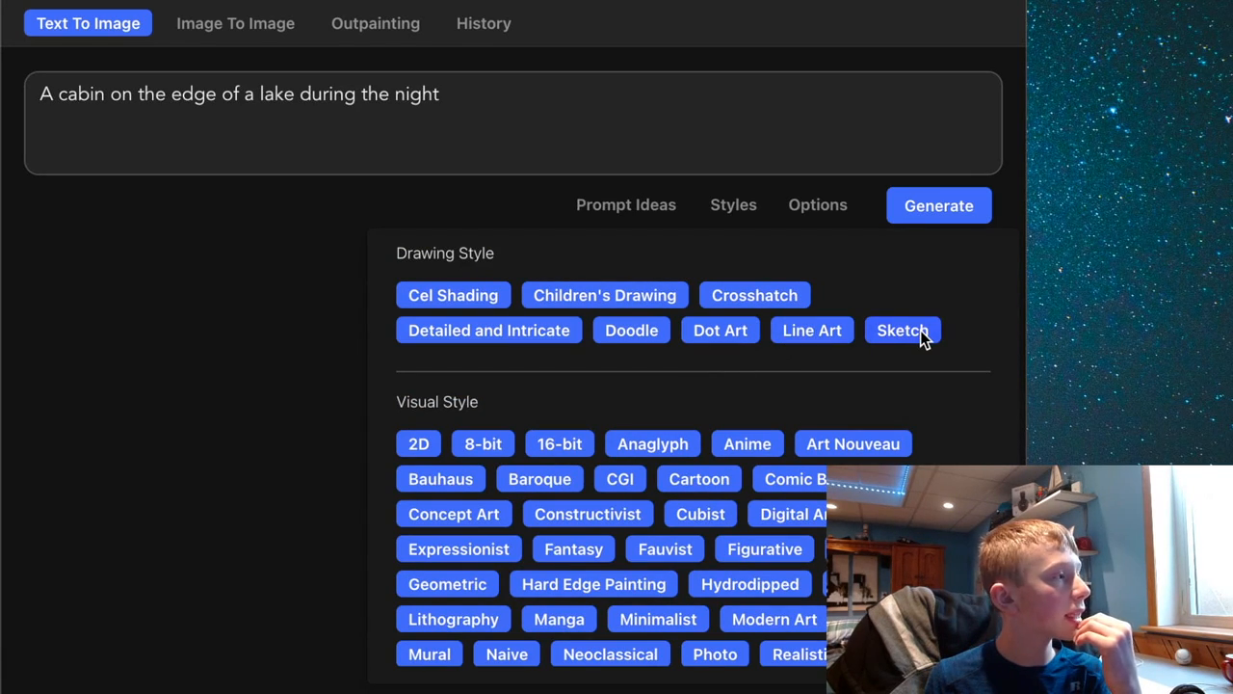
left_click(901, 330)
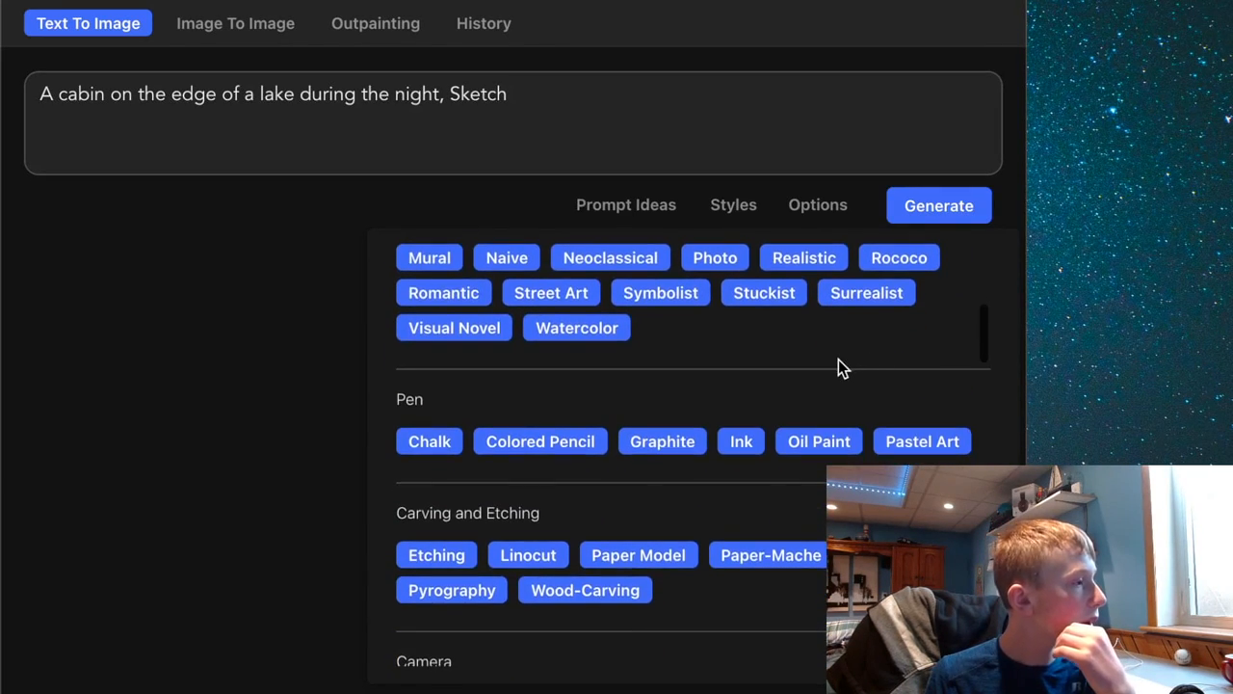
scroll("down", 3)
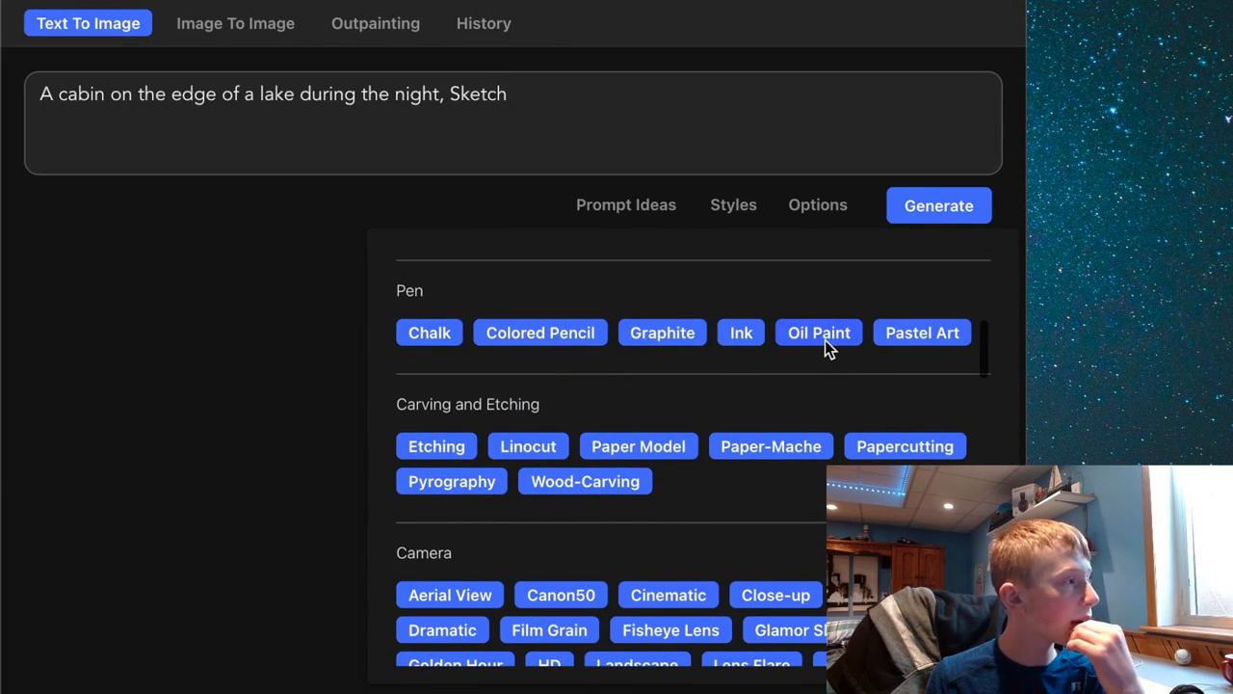
left_click(539, 332)
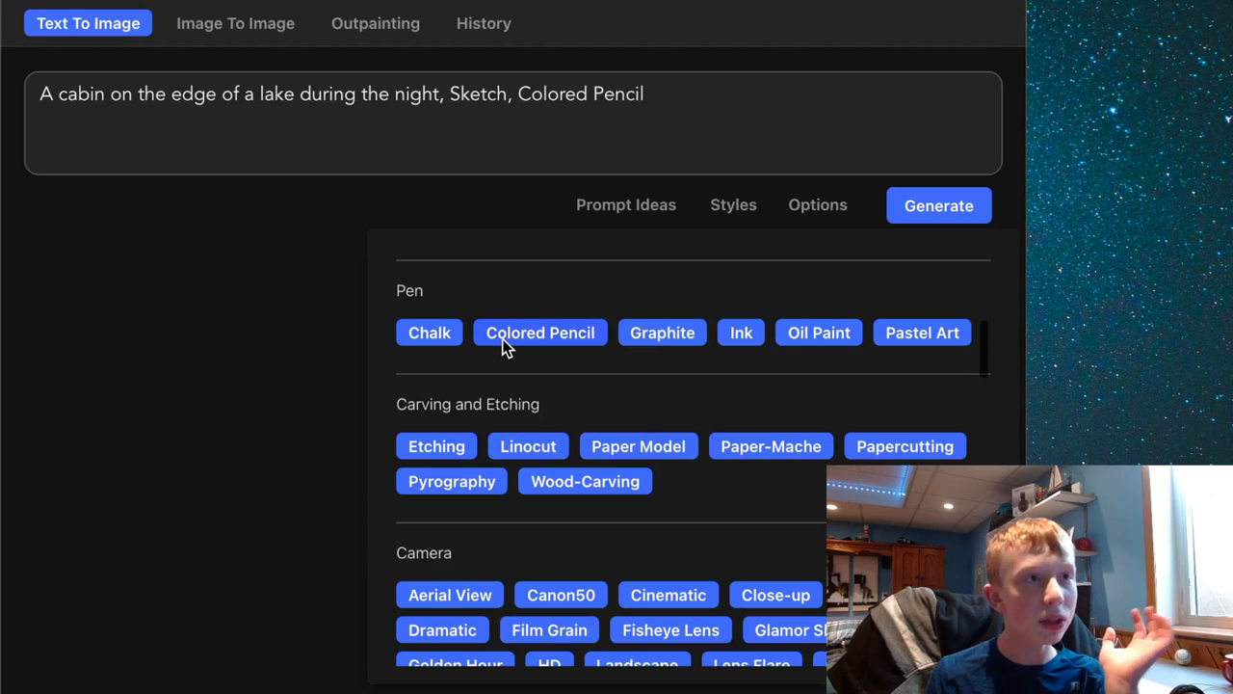
scroll("down", 3)
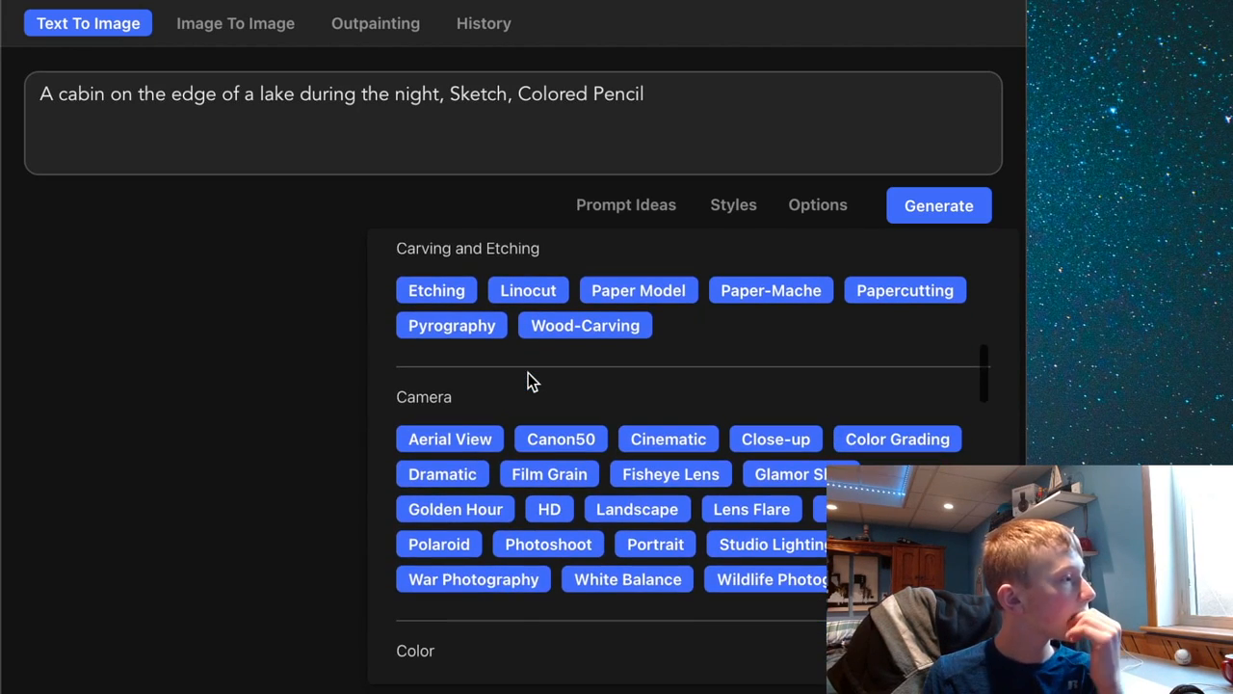
scroll("down", 3)
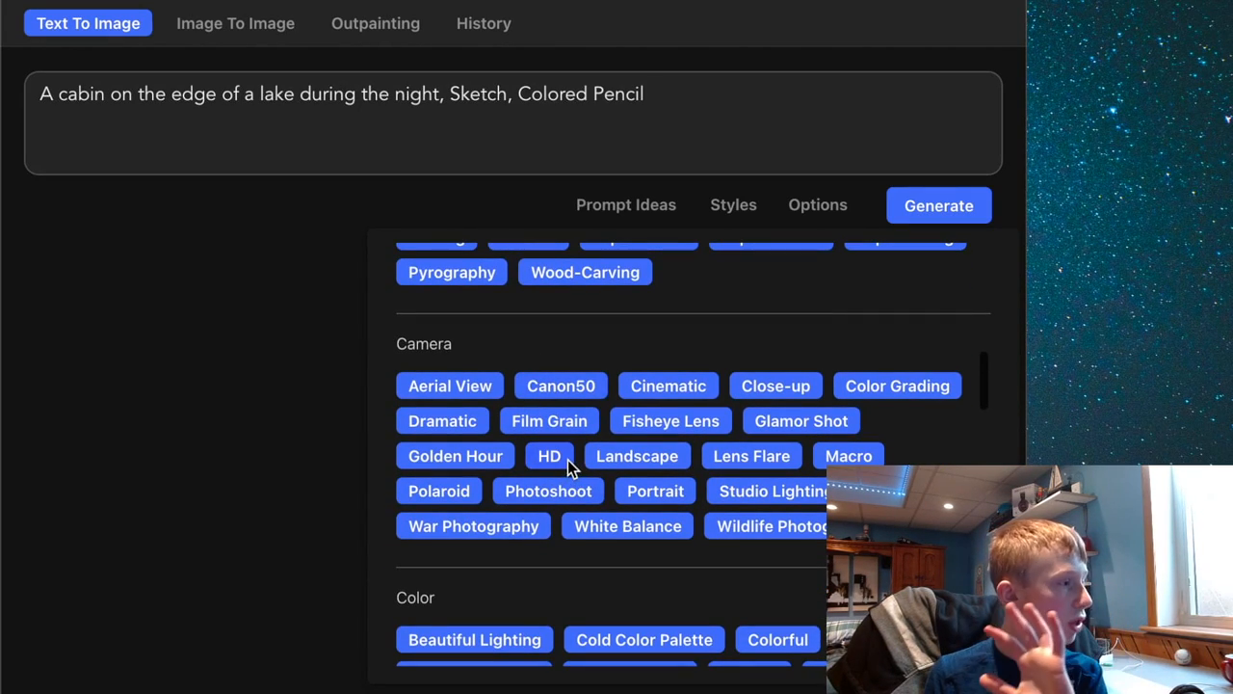
left_click(547, 455)
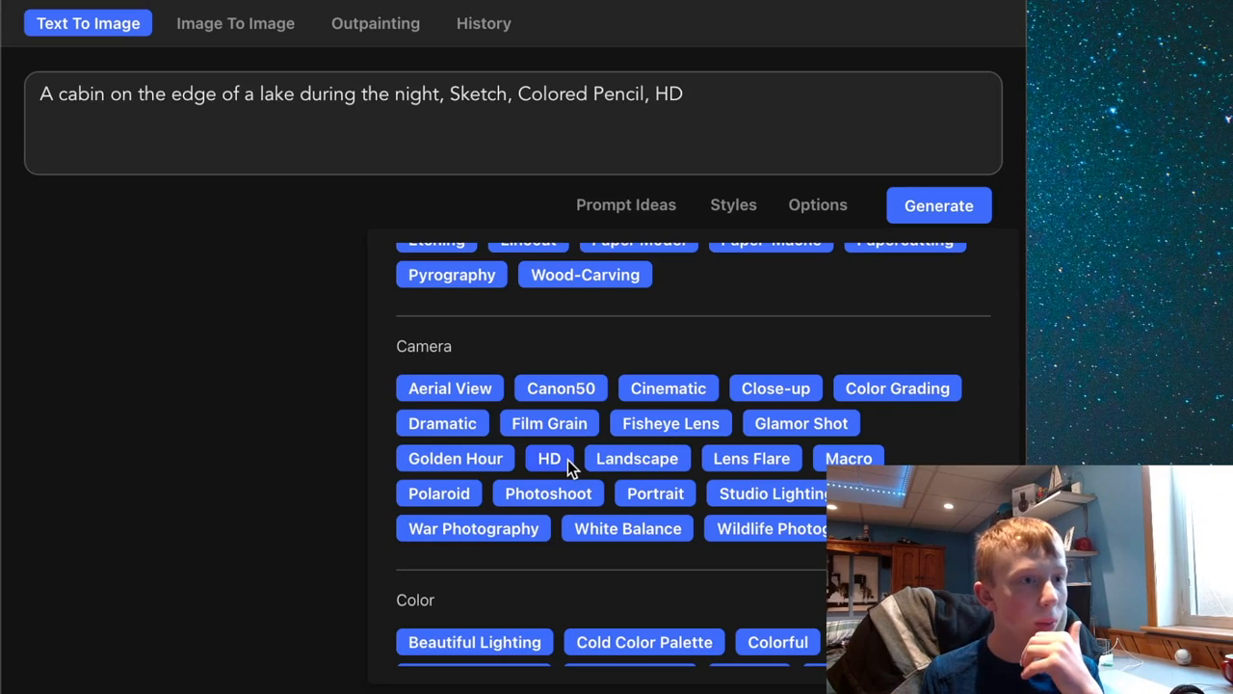
scroll("down", 3)
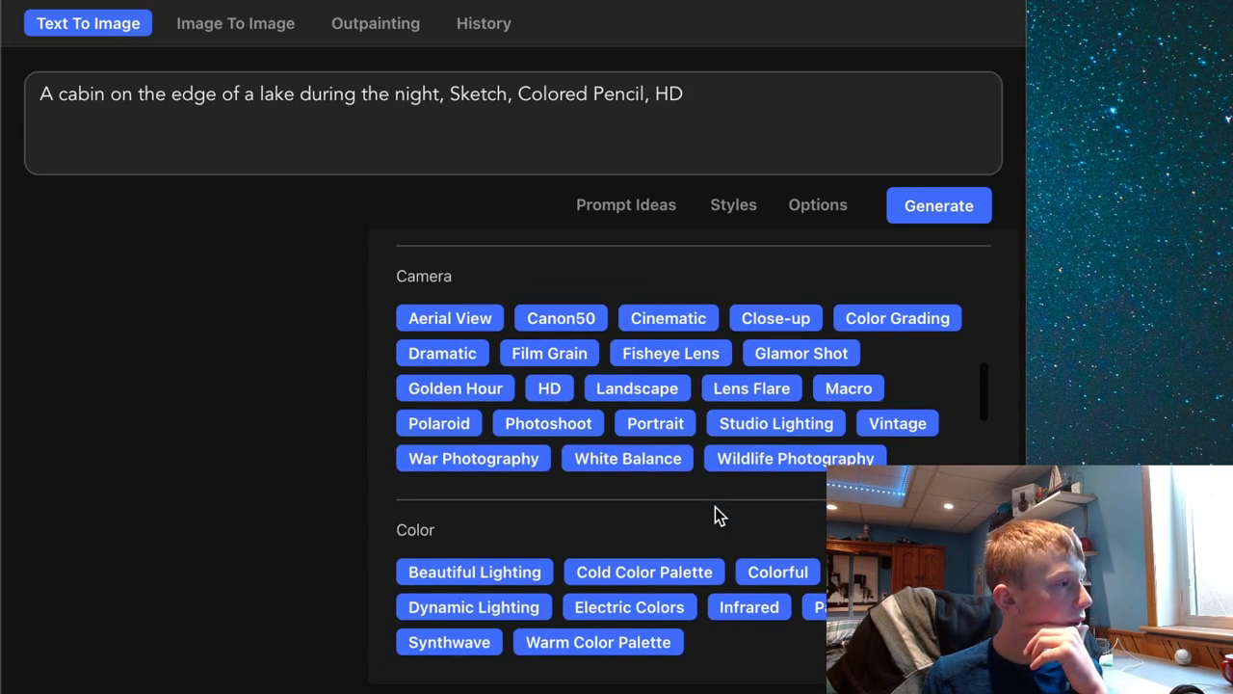
scroll("down", 3)
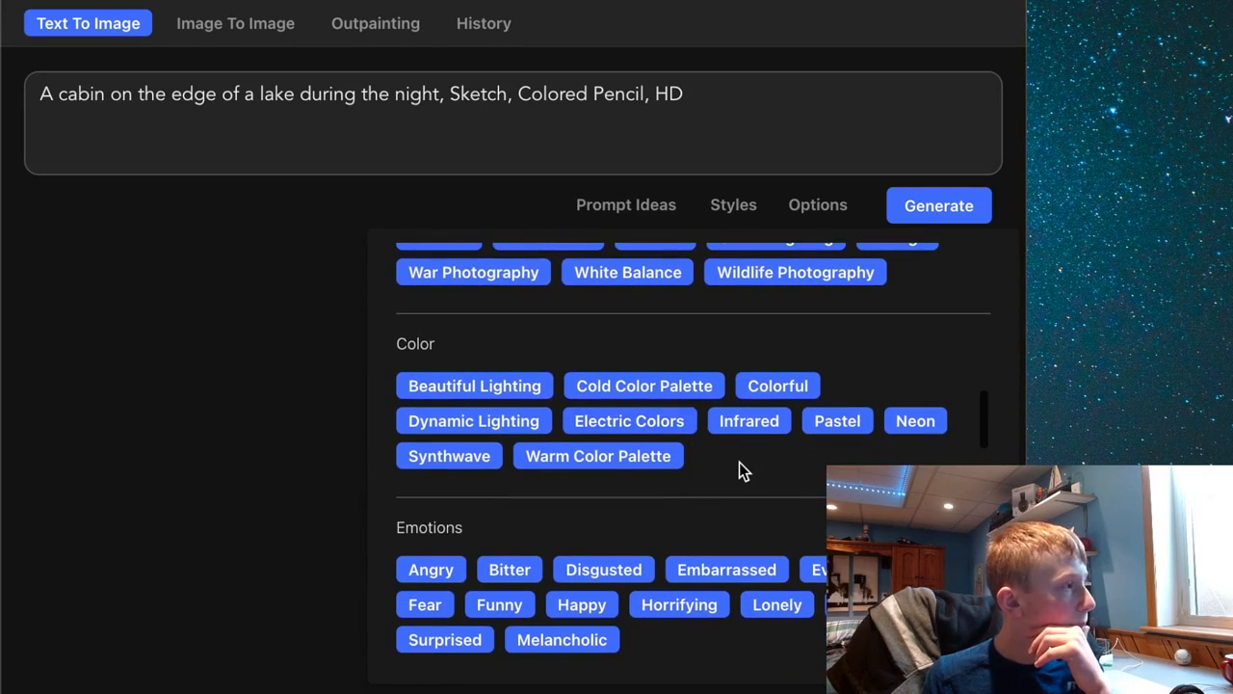
scroll("down", 3)
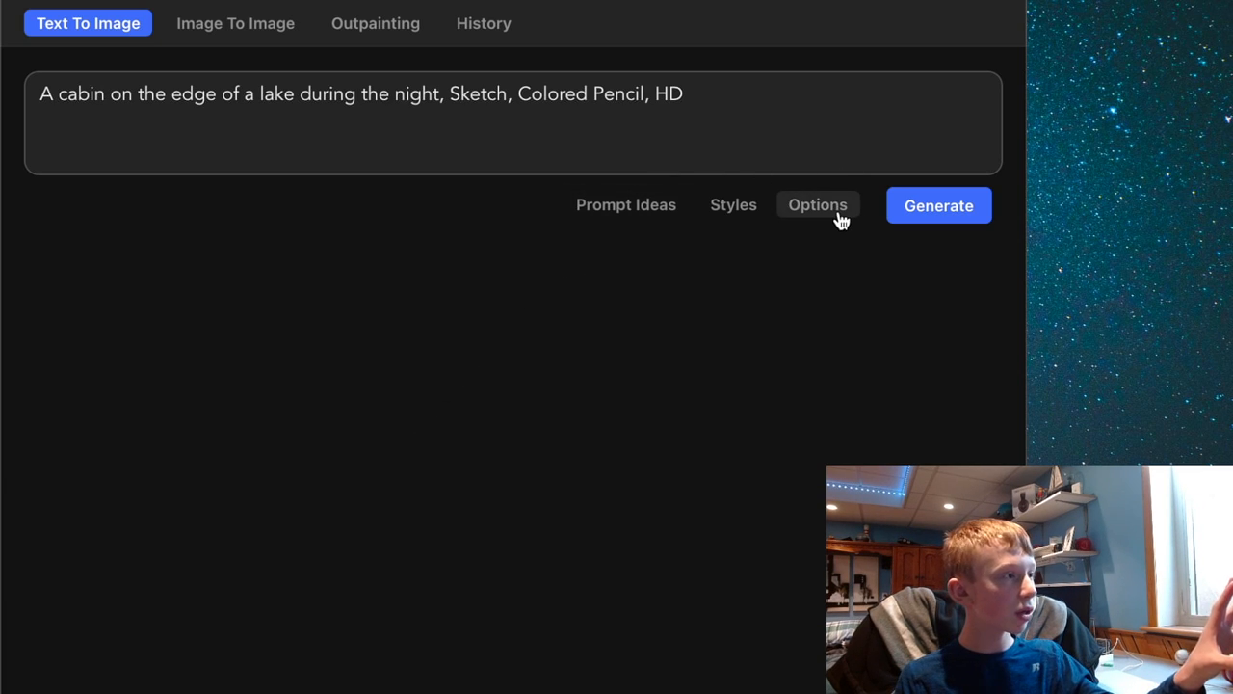
left_click(817, 204)
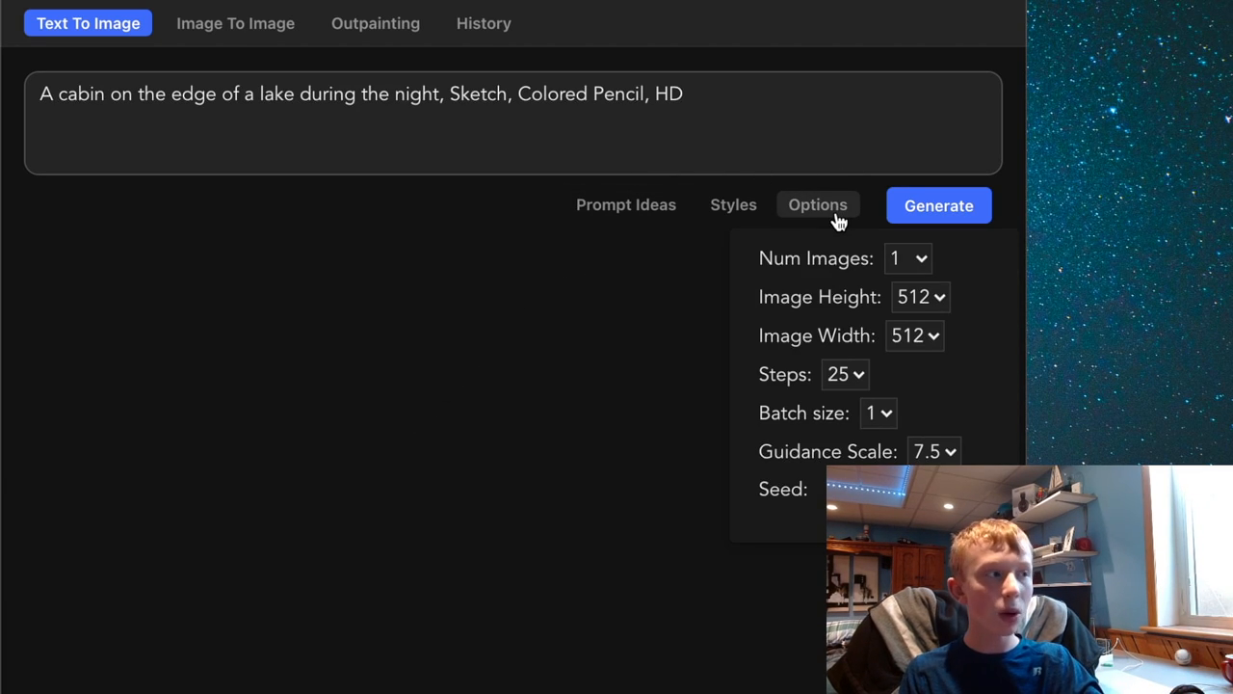
left_click(817, 205)
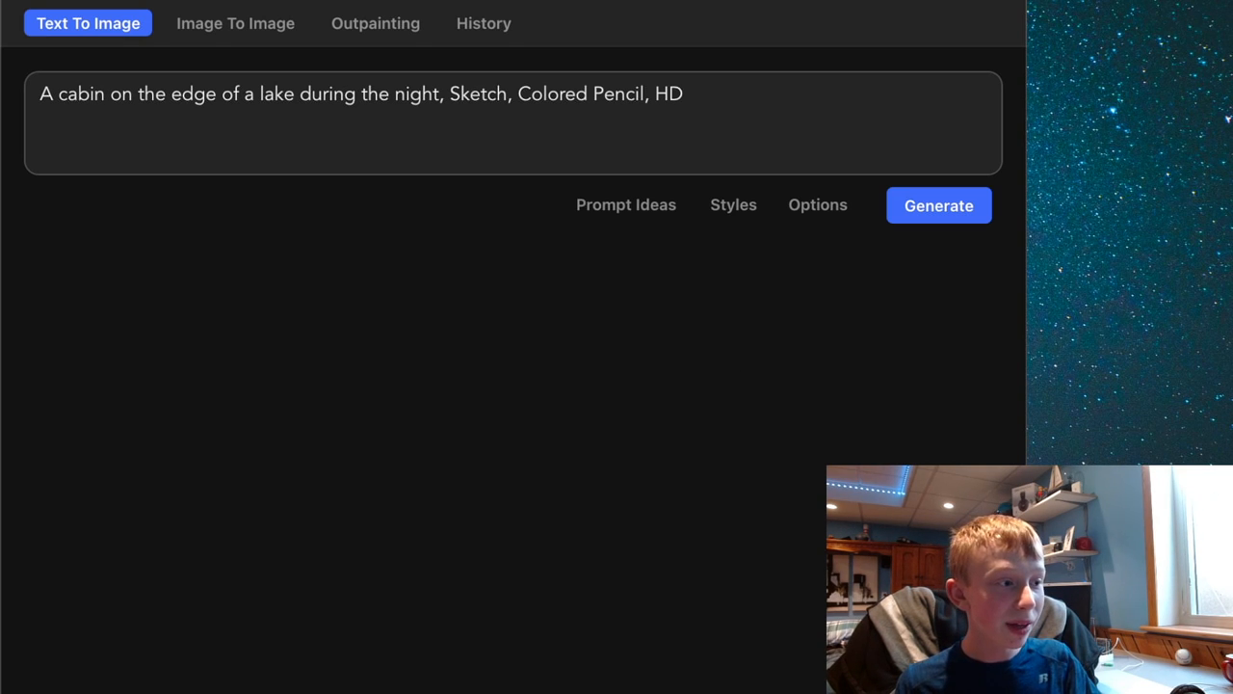
left_click(939, 205)
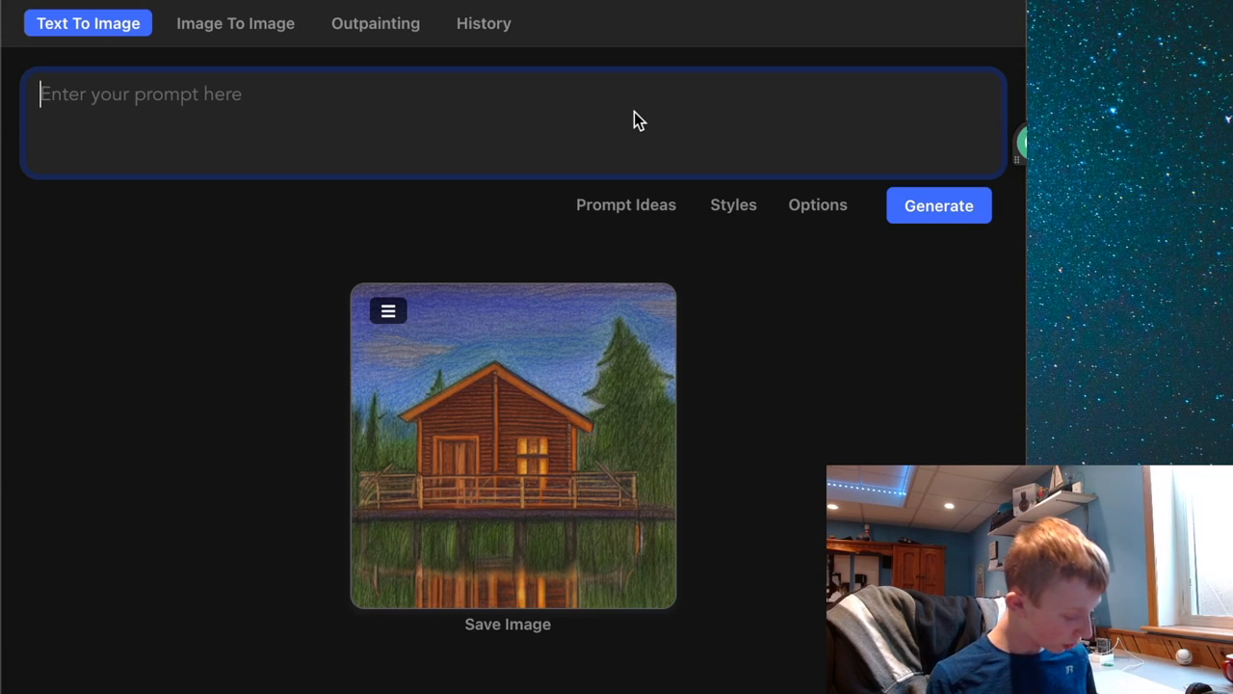
- Write the prompt "A campsite in the middle of a forest at night" and bring up the style presets
type("A camp")
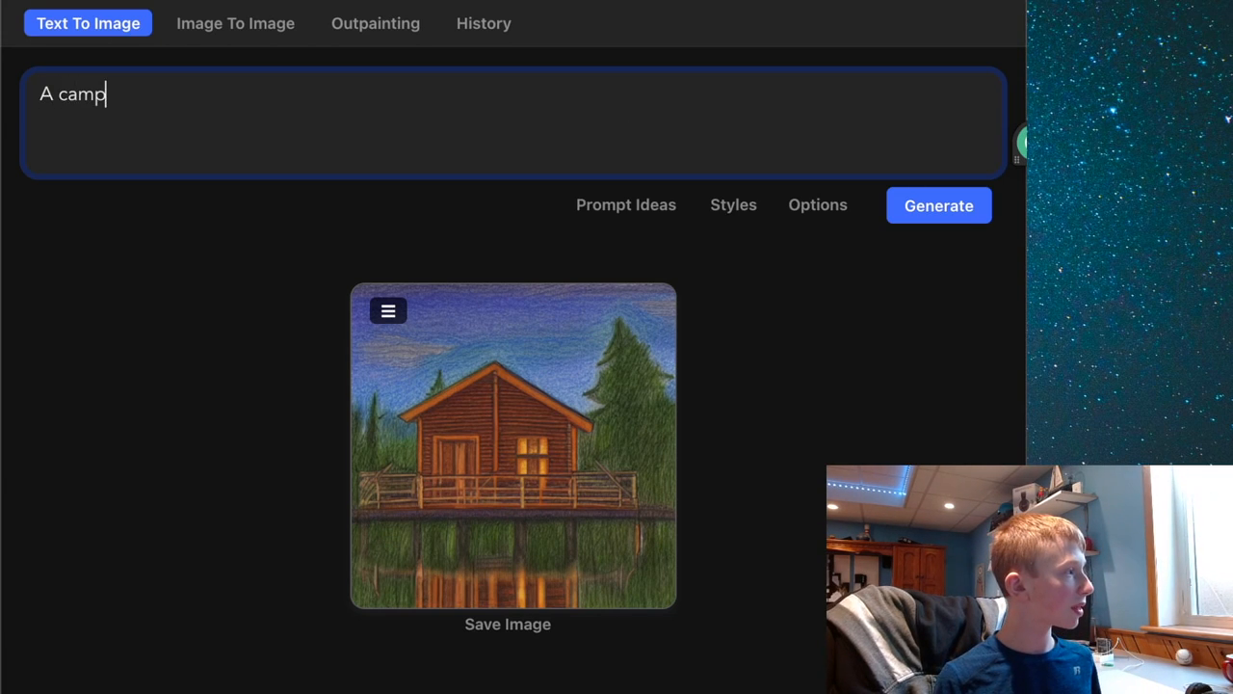
type("site in the")
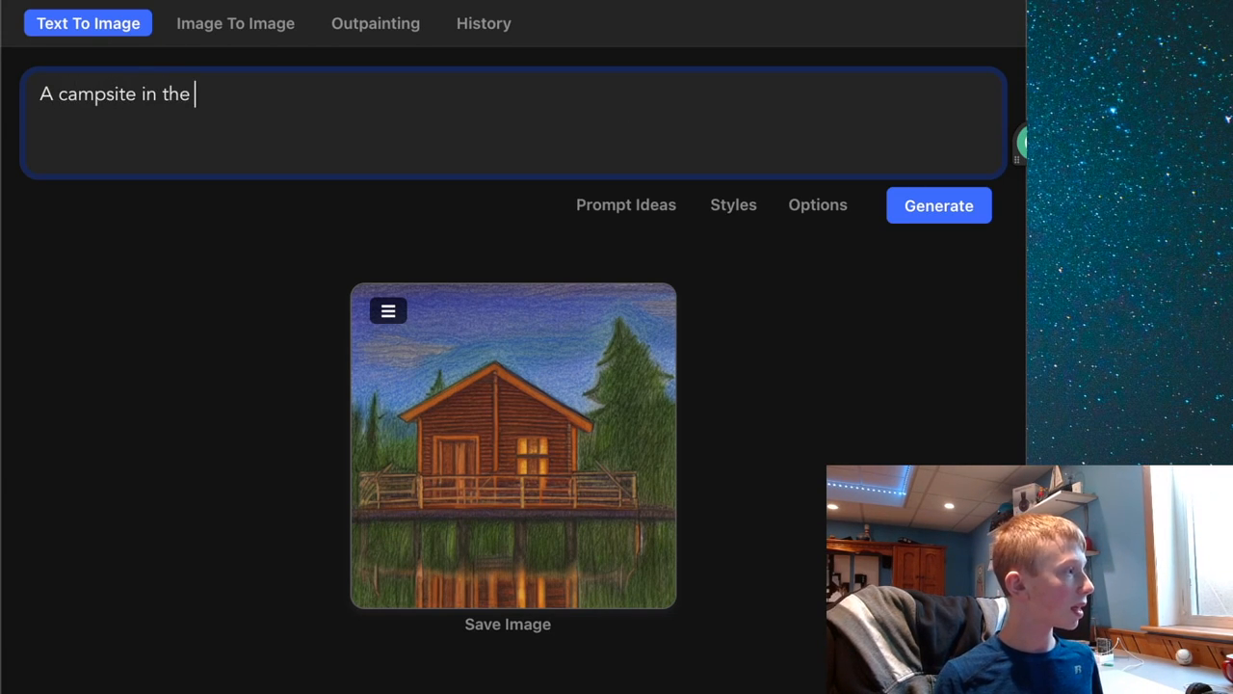
type("middle of a forest")
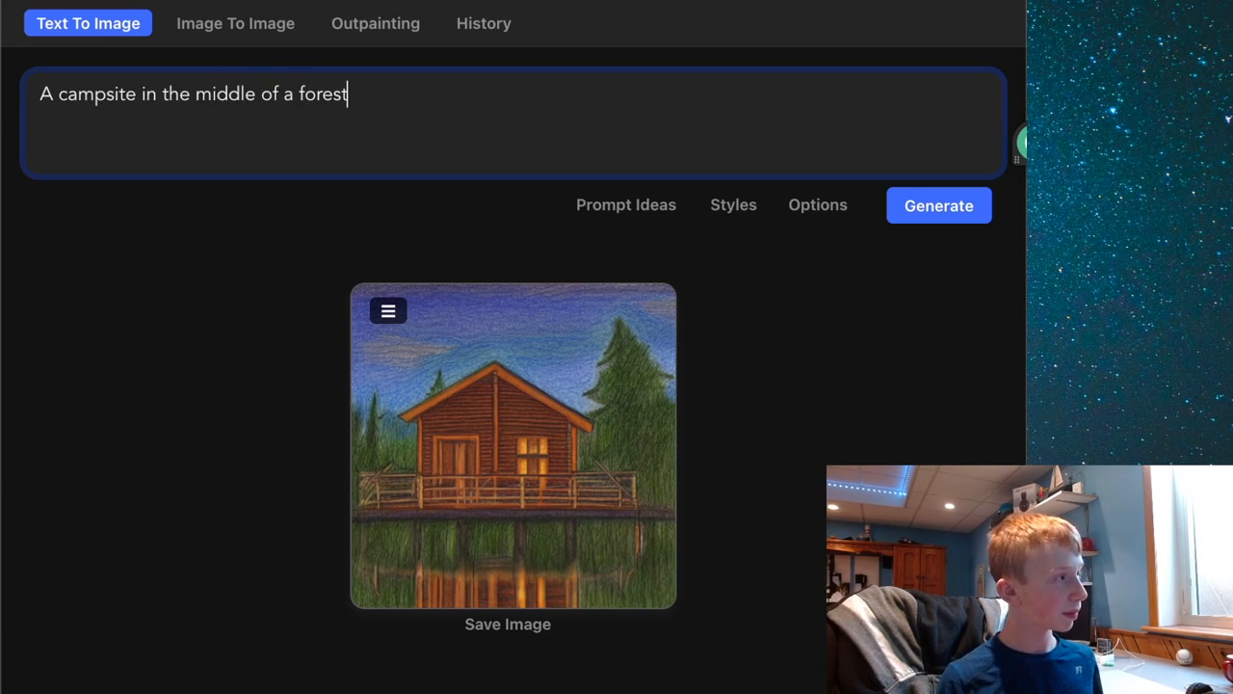
type("at night")
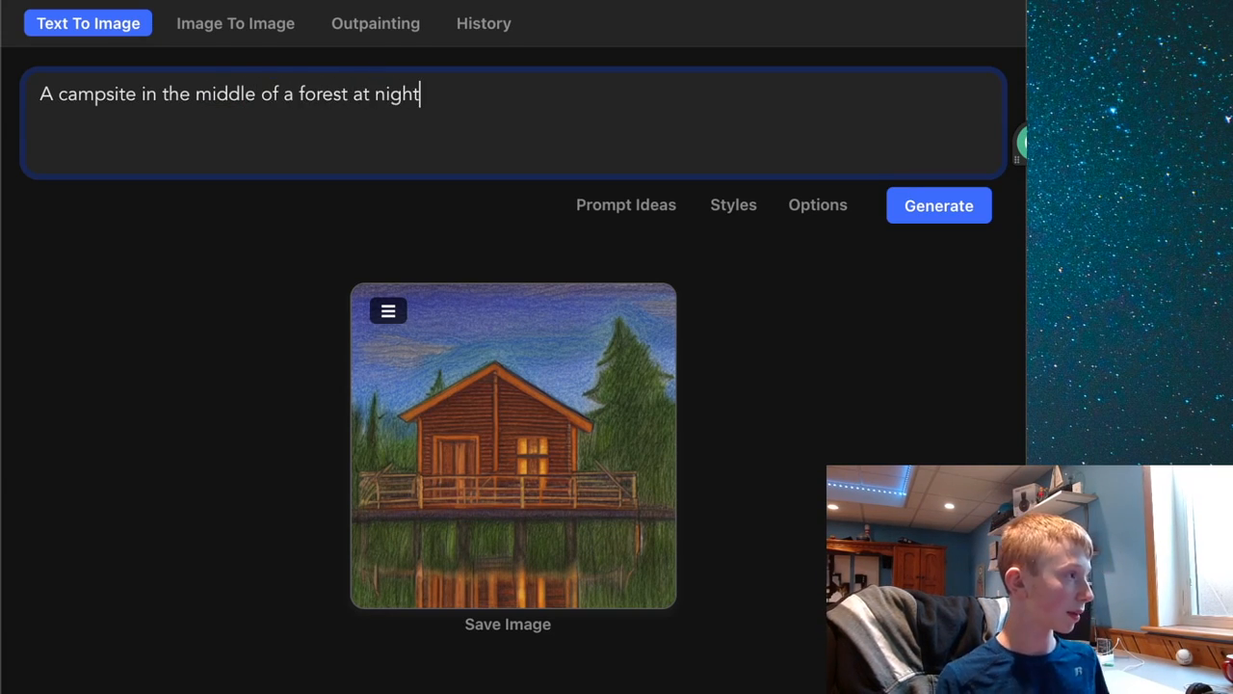
left_click(733, 204)
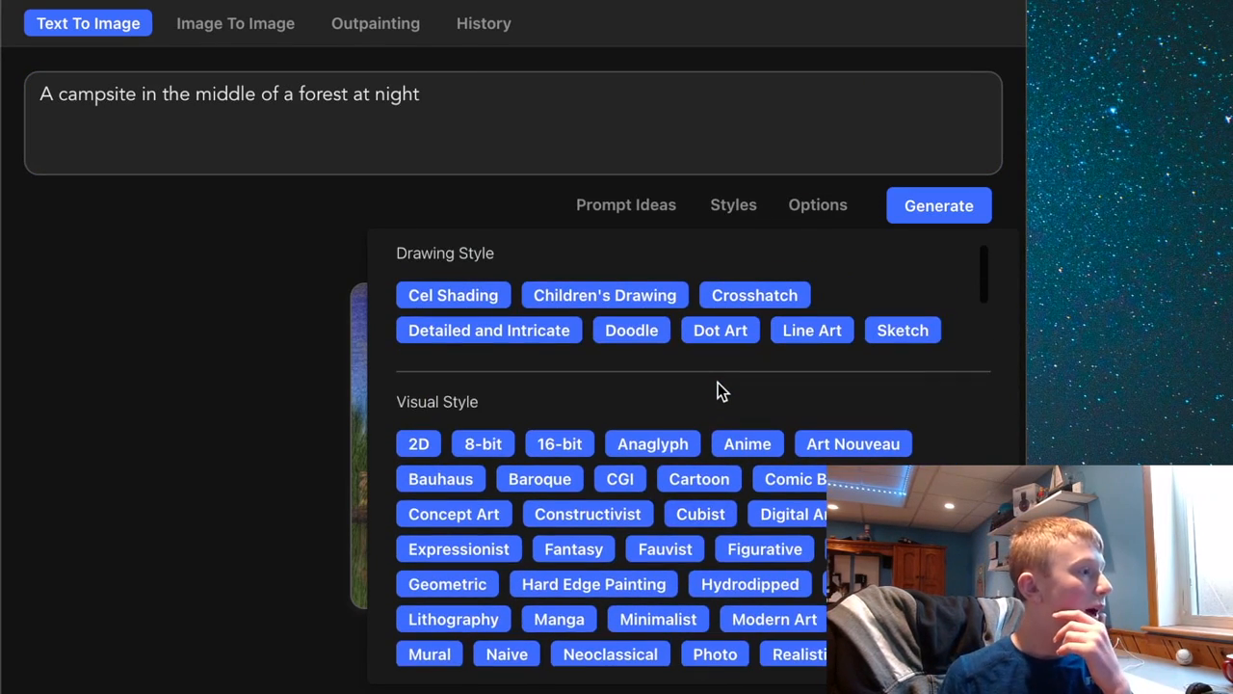
mouse_move(535, 358)
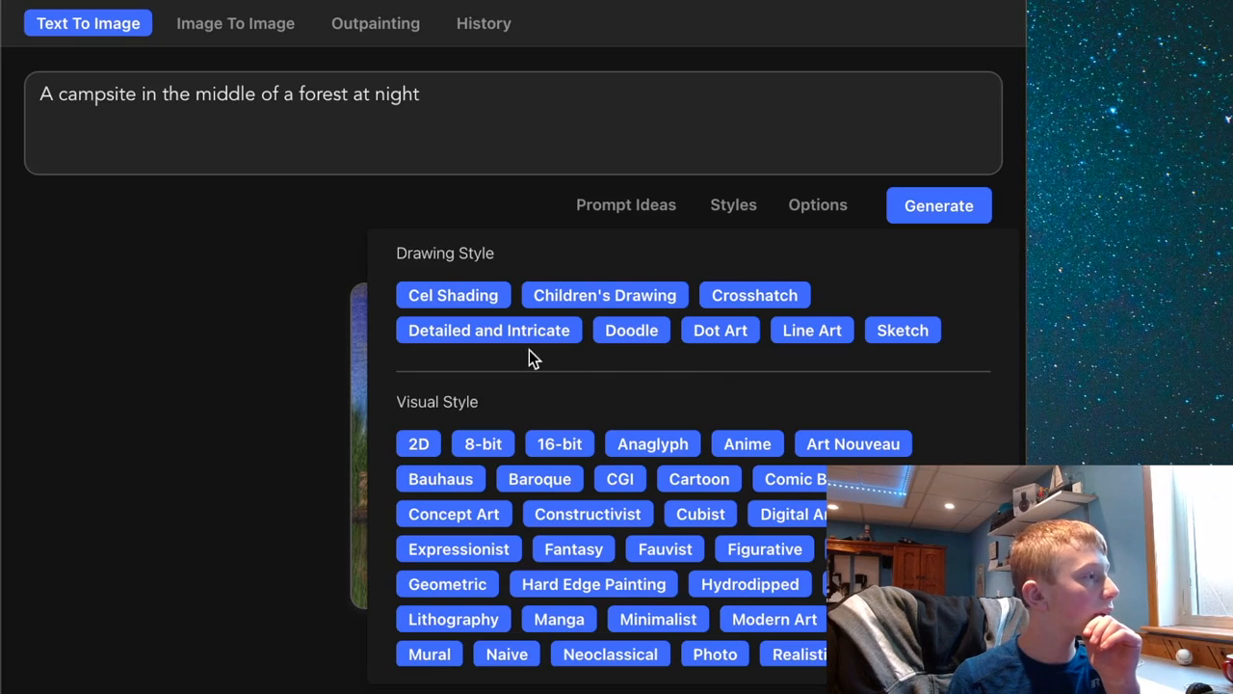
- Append the Detailed and Intricate and CGI styles to the campsite prompt
left_click(489, 330)
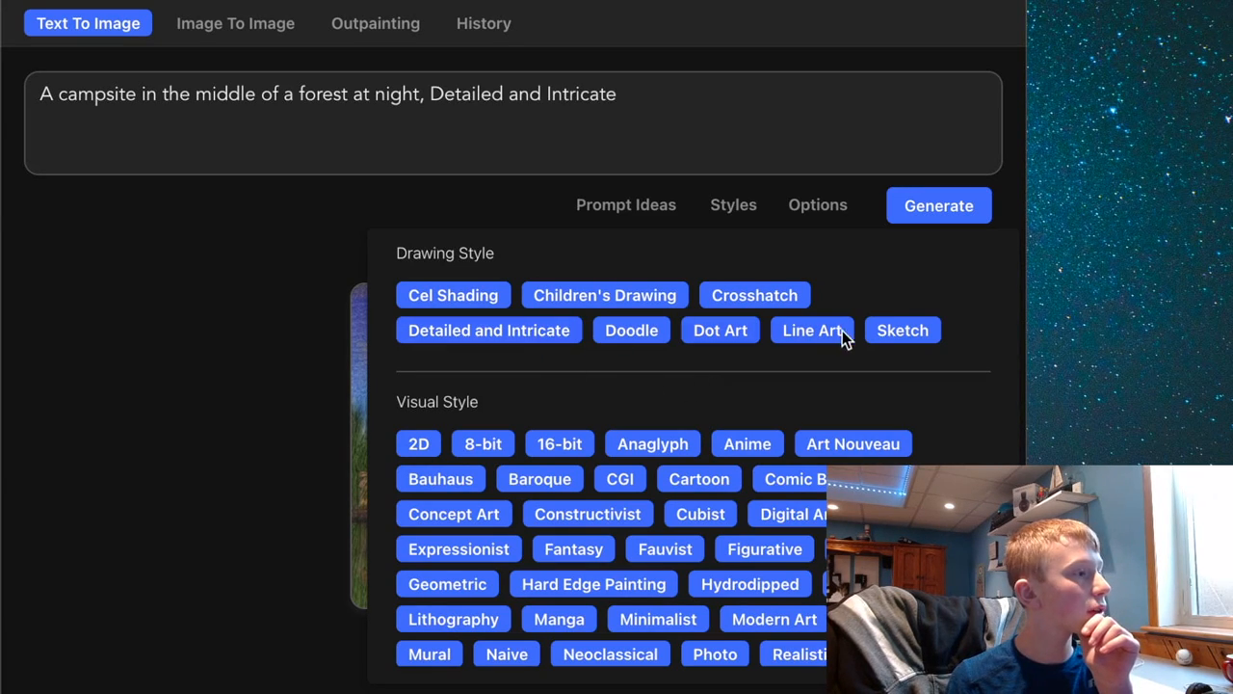
mouse_move(632, 330)
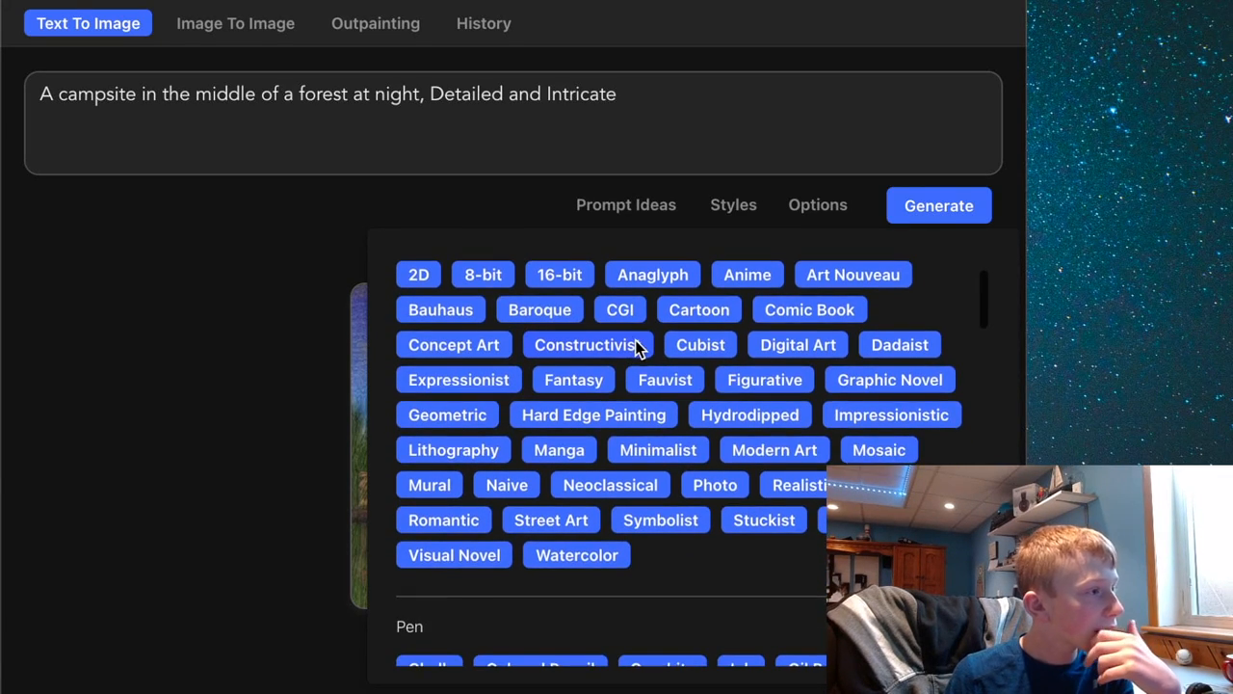
scroll("down", 3)
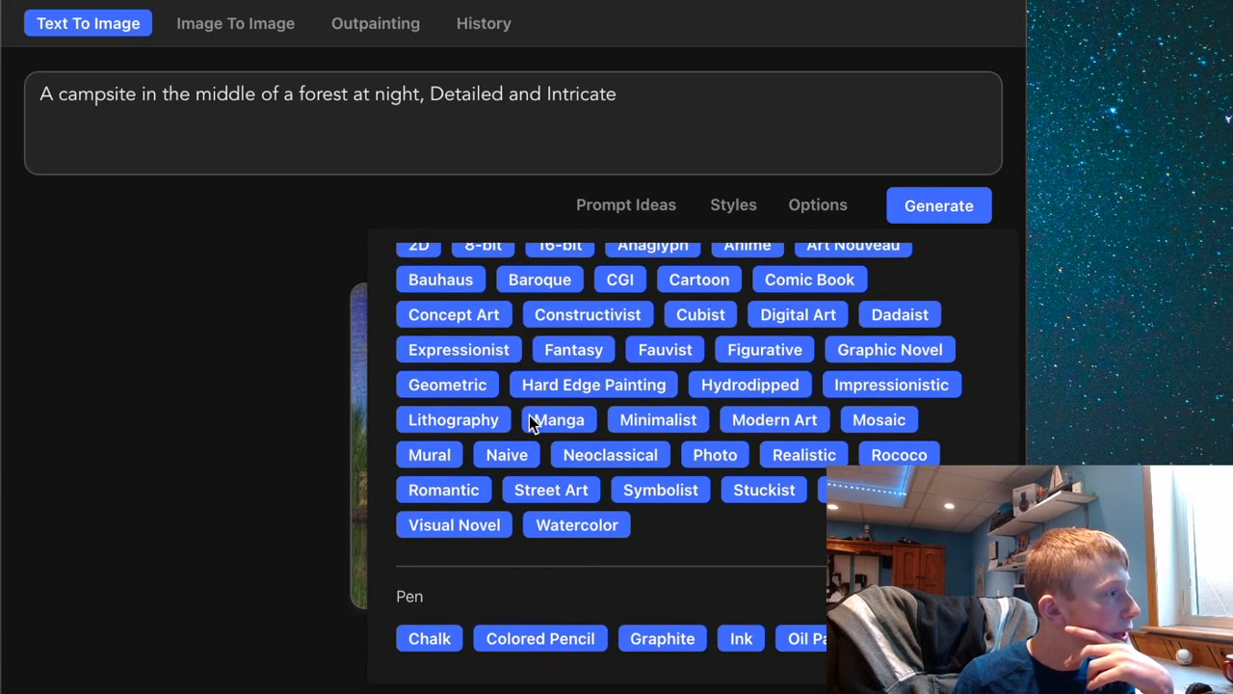
mouse_move(832, 305)
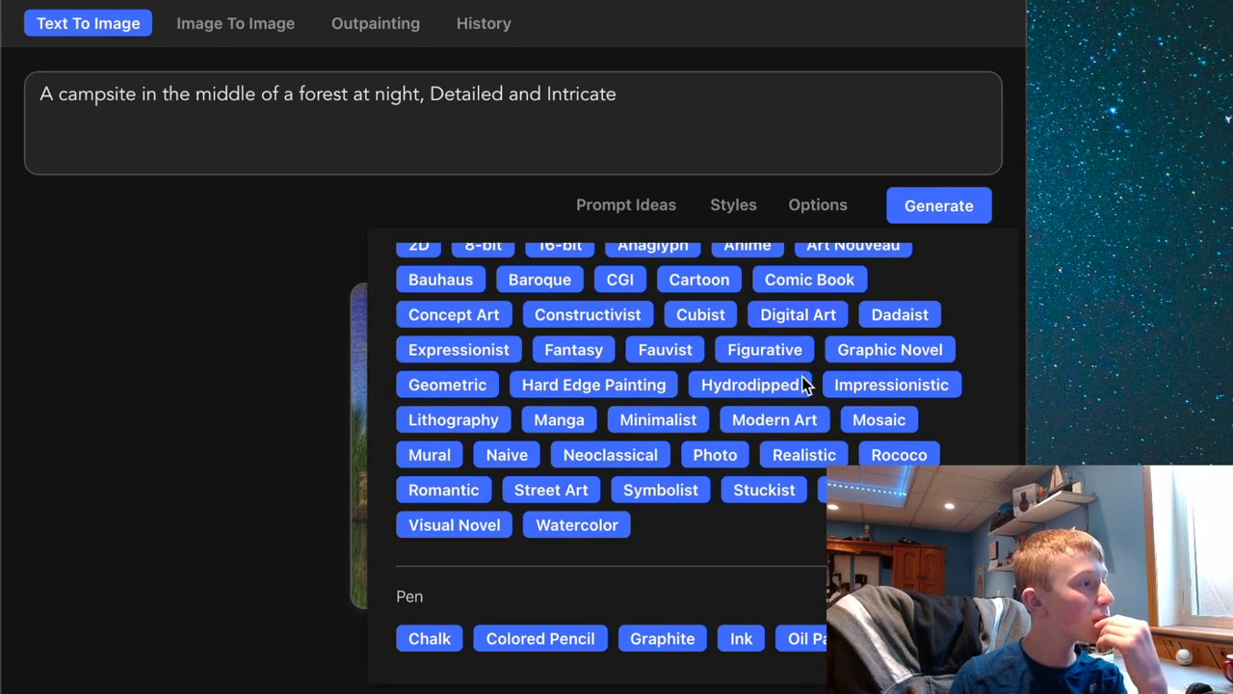
mouse_move(790, 446)
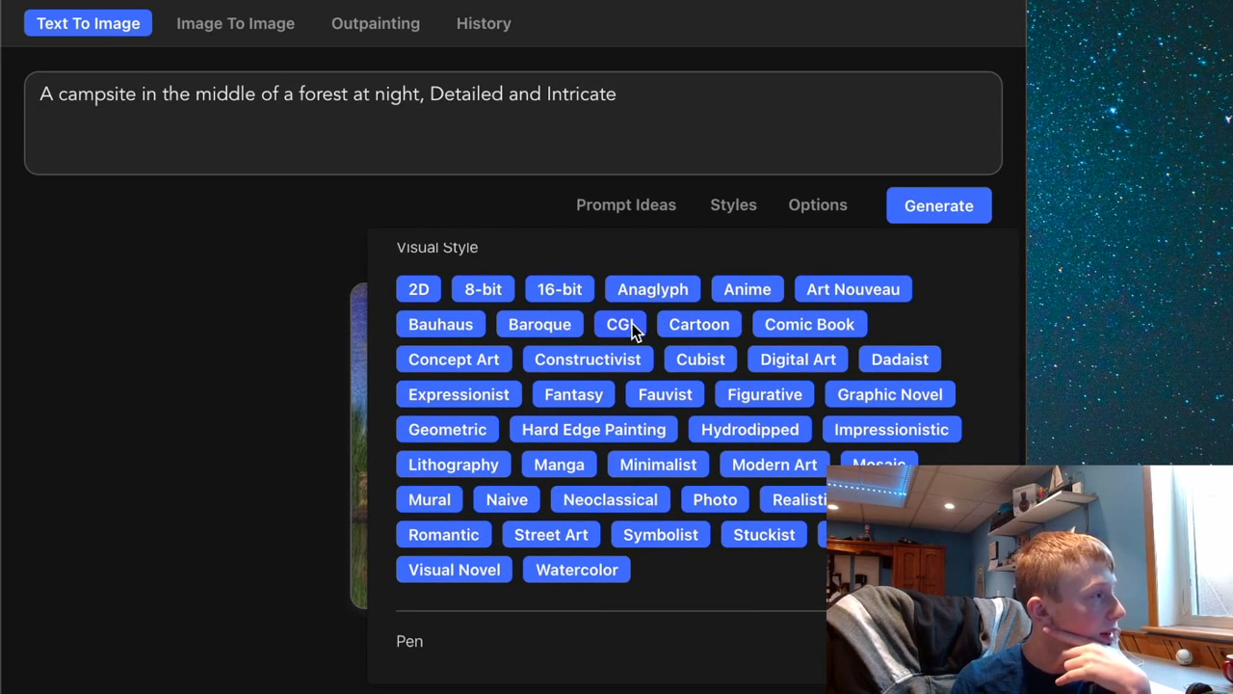
left_click(620, 323)
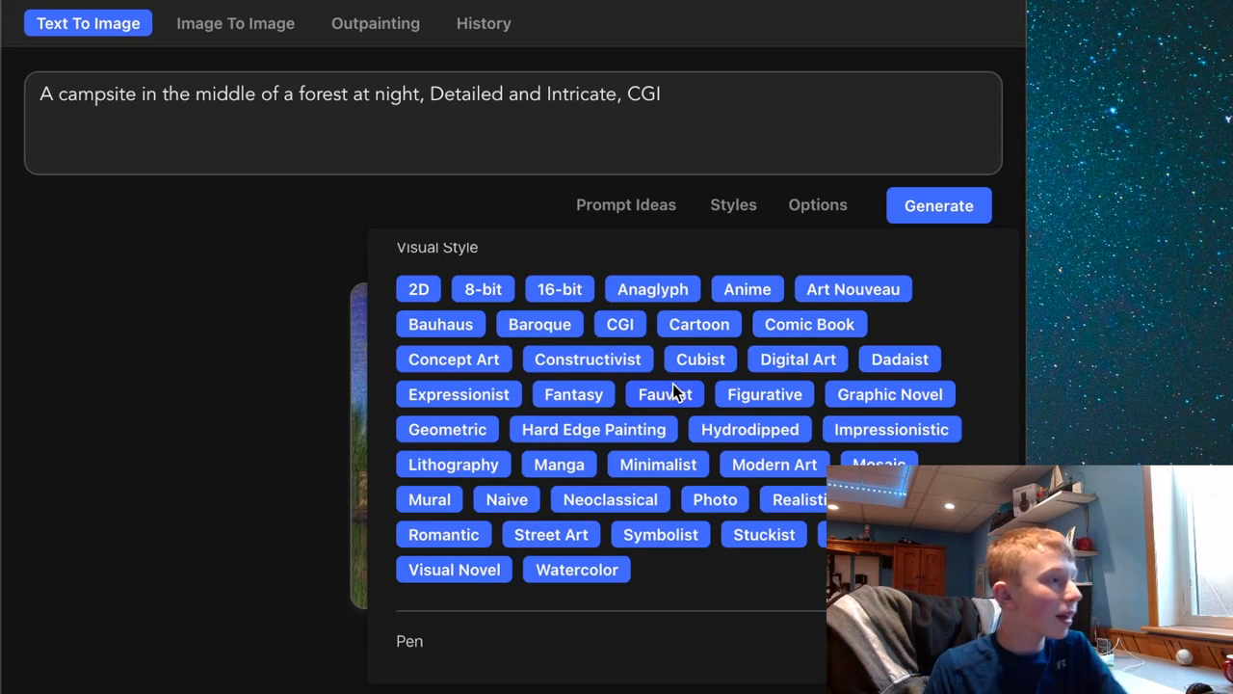
scroll("down", 3)
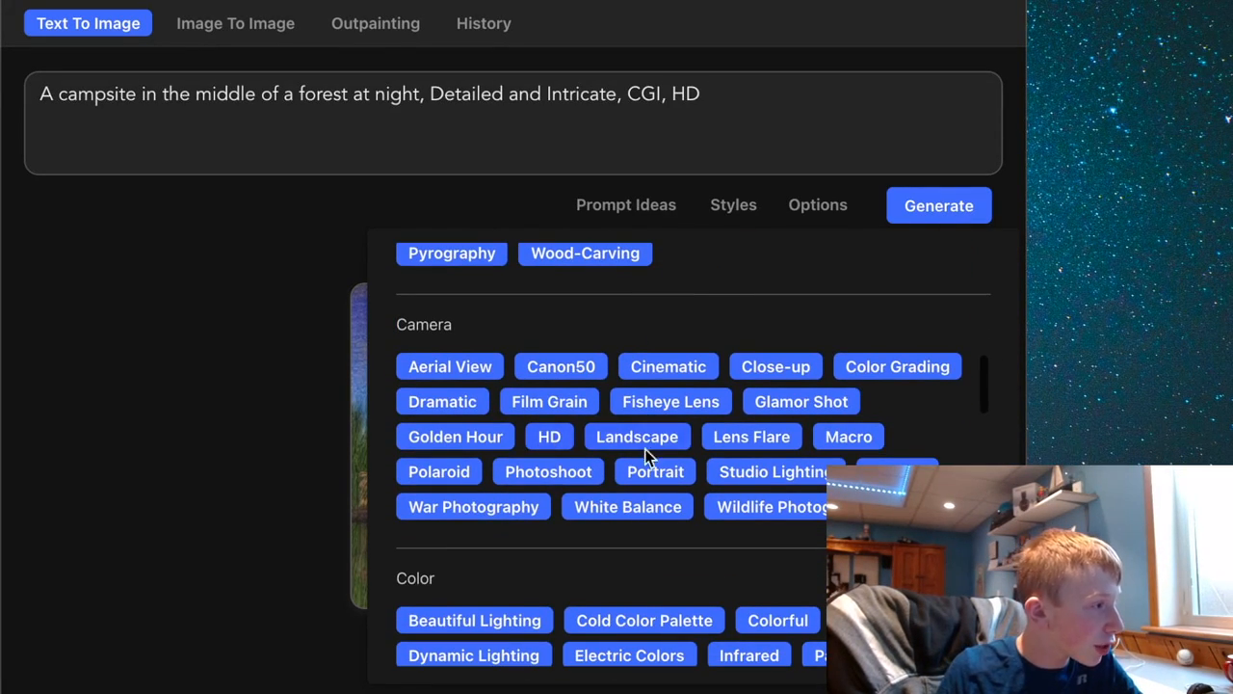
mouse_move(717, 505)
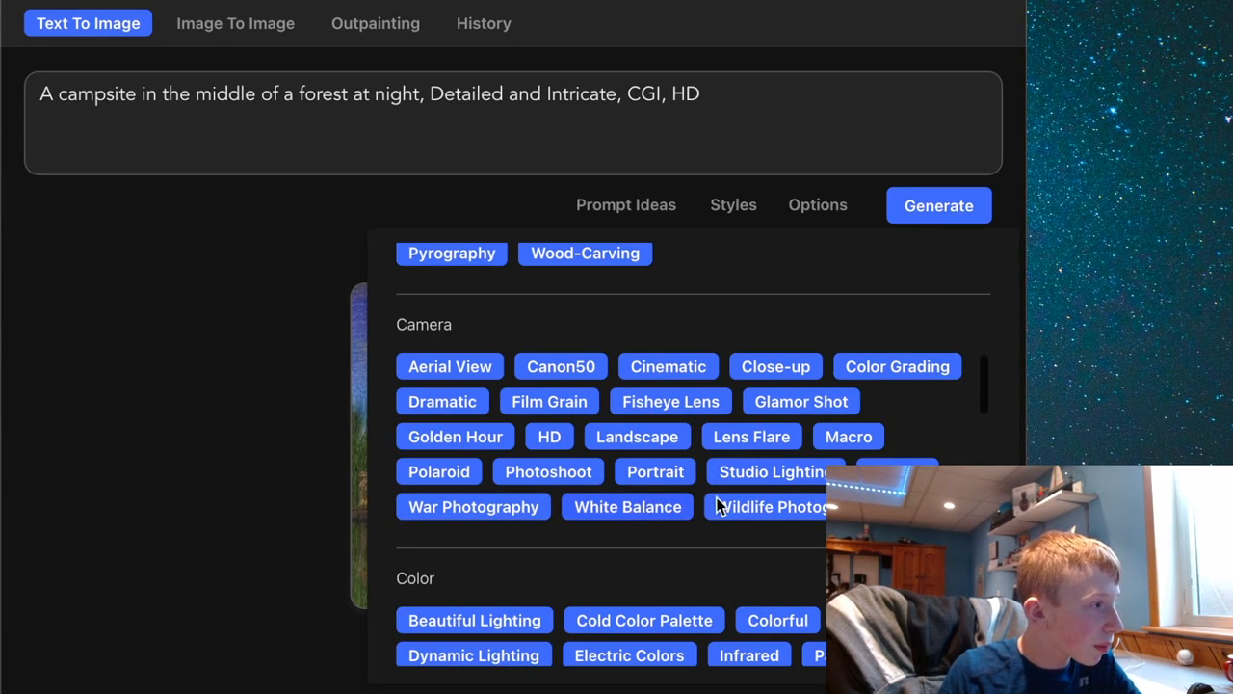
mouse_move(867, 373)
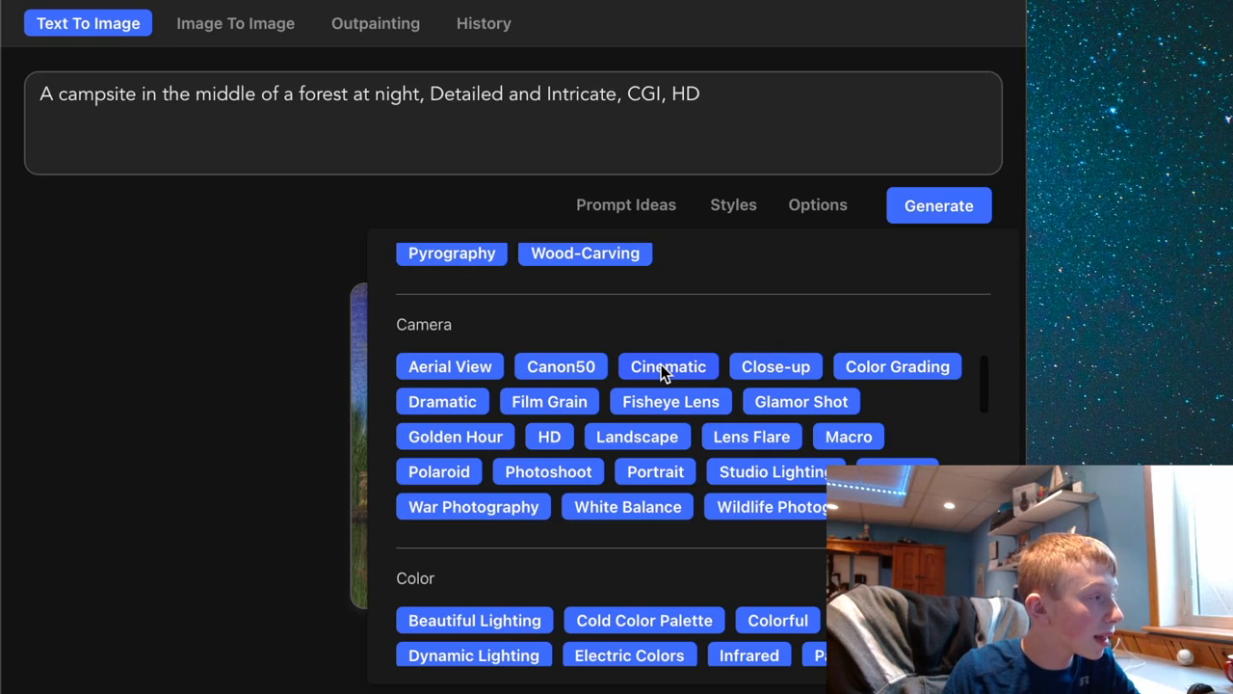
- Append the Cinematic and Beautiful Lighting styles to the campsite prompt
left_click(666, 366)
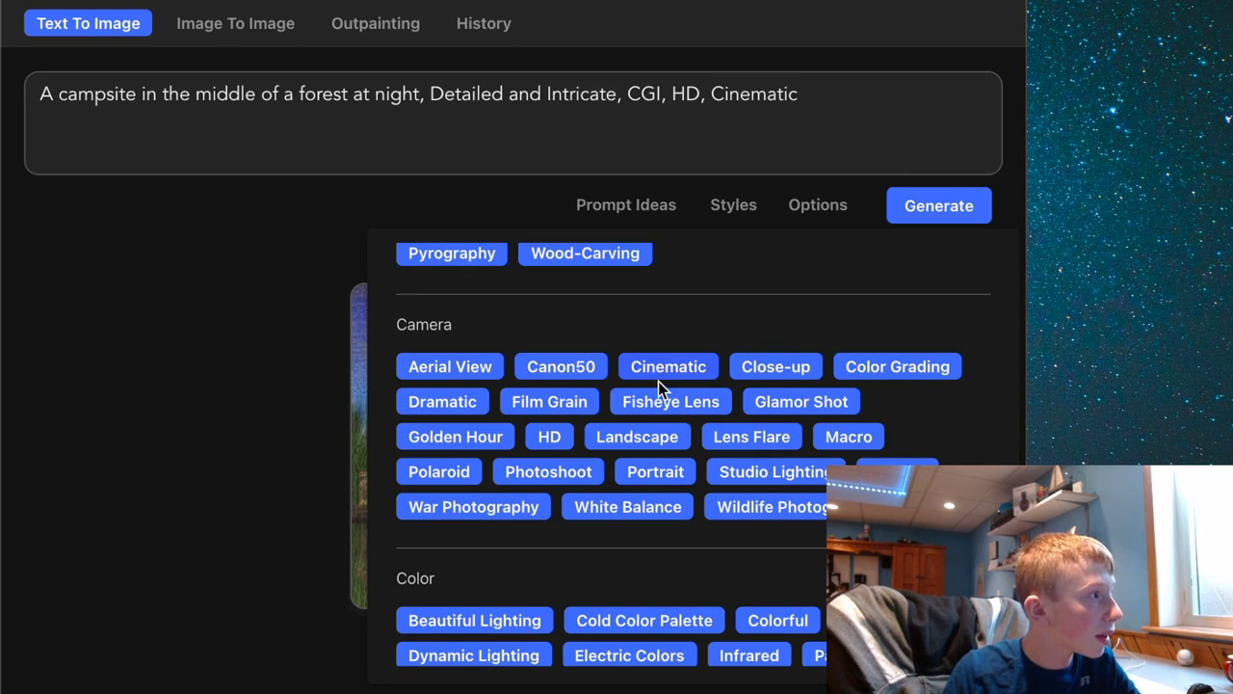
scroll("down", 3)
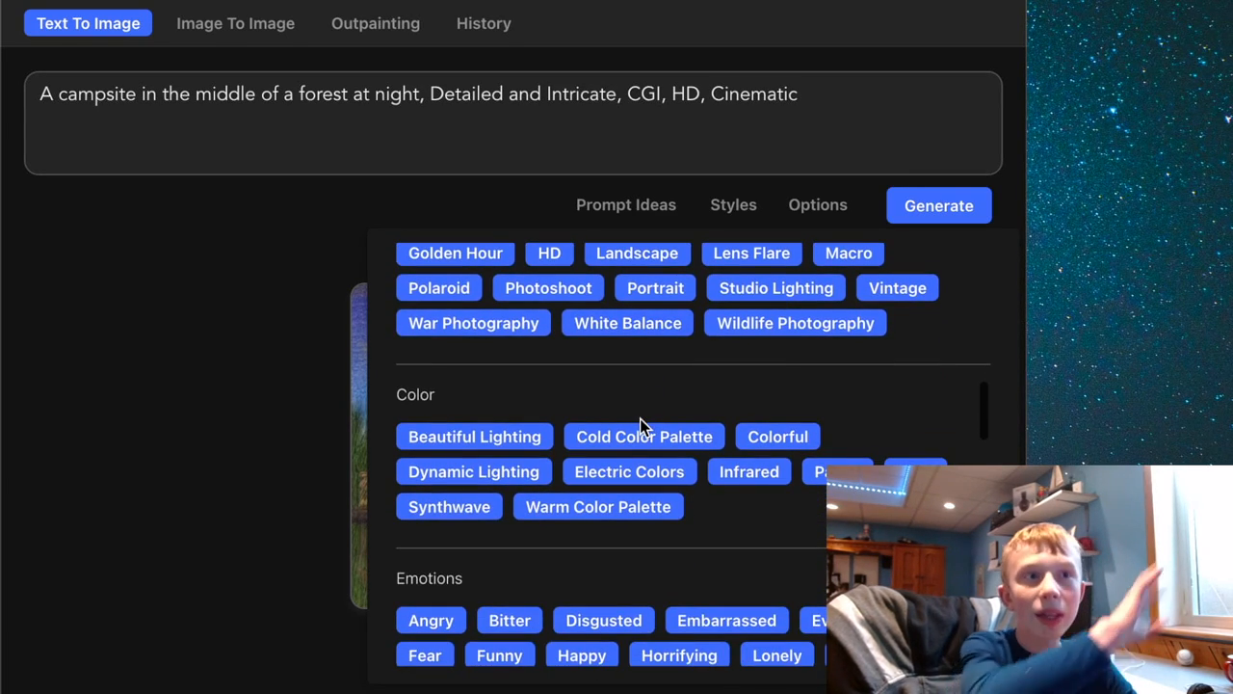
scroll("down", 3)
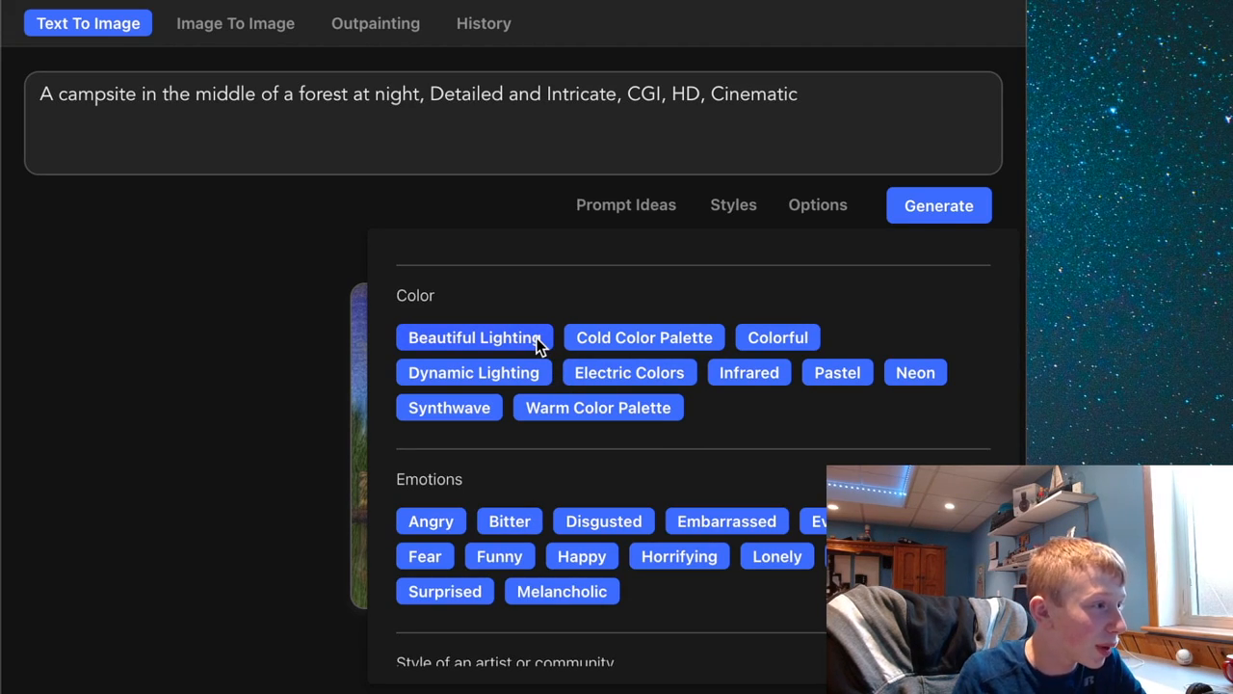
left_click(474, 337)
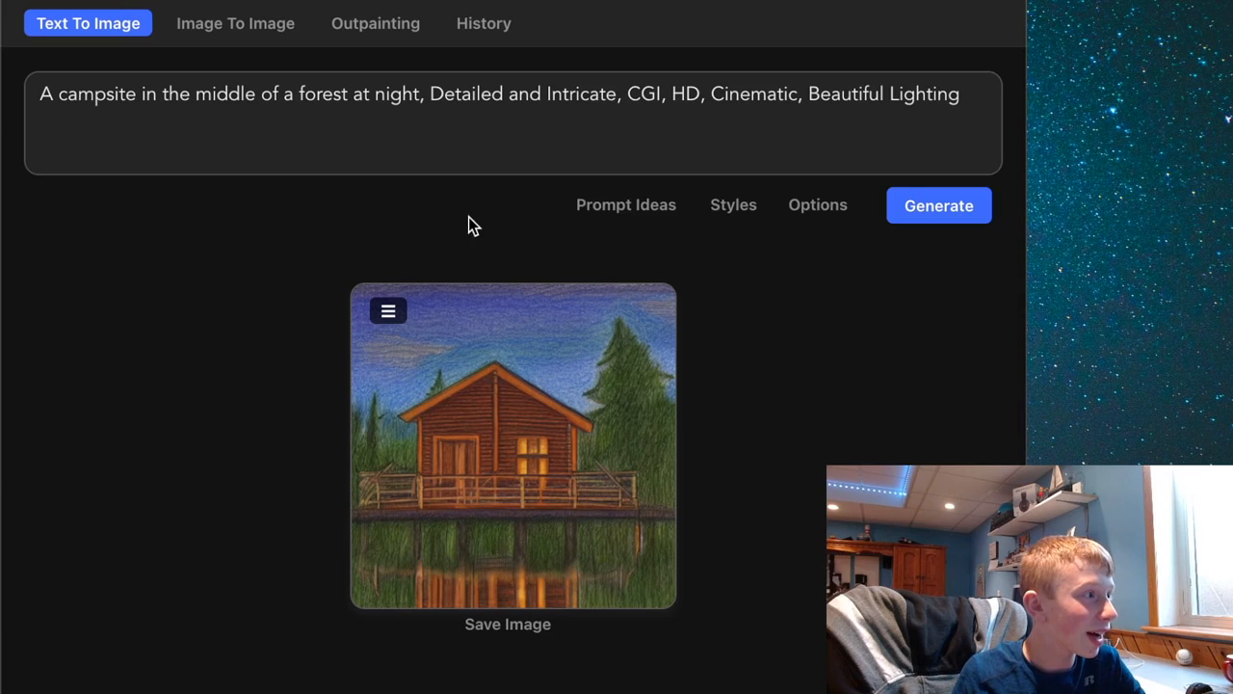
mouse_move(717, 255)
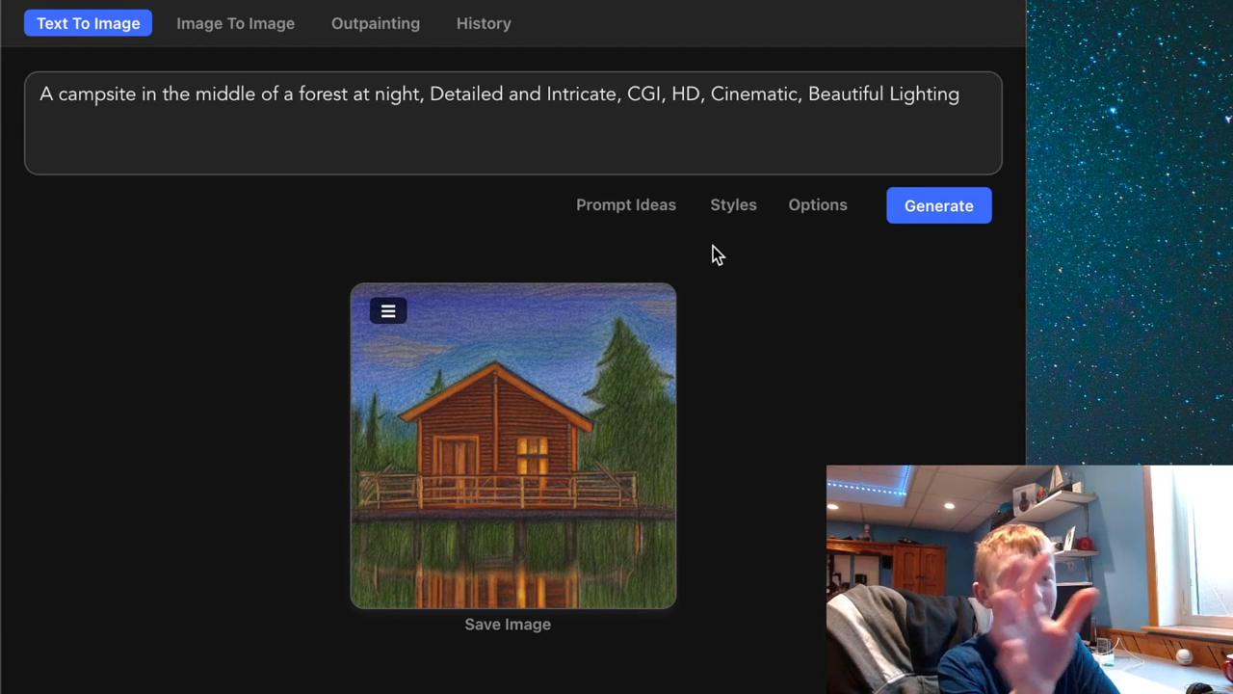
mouse_move(921, 331)
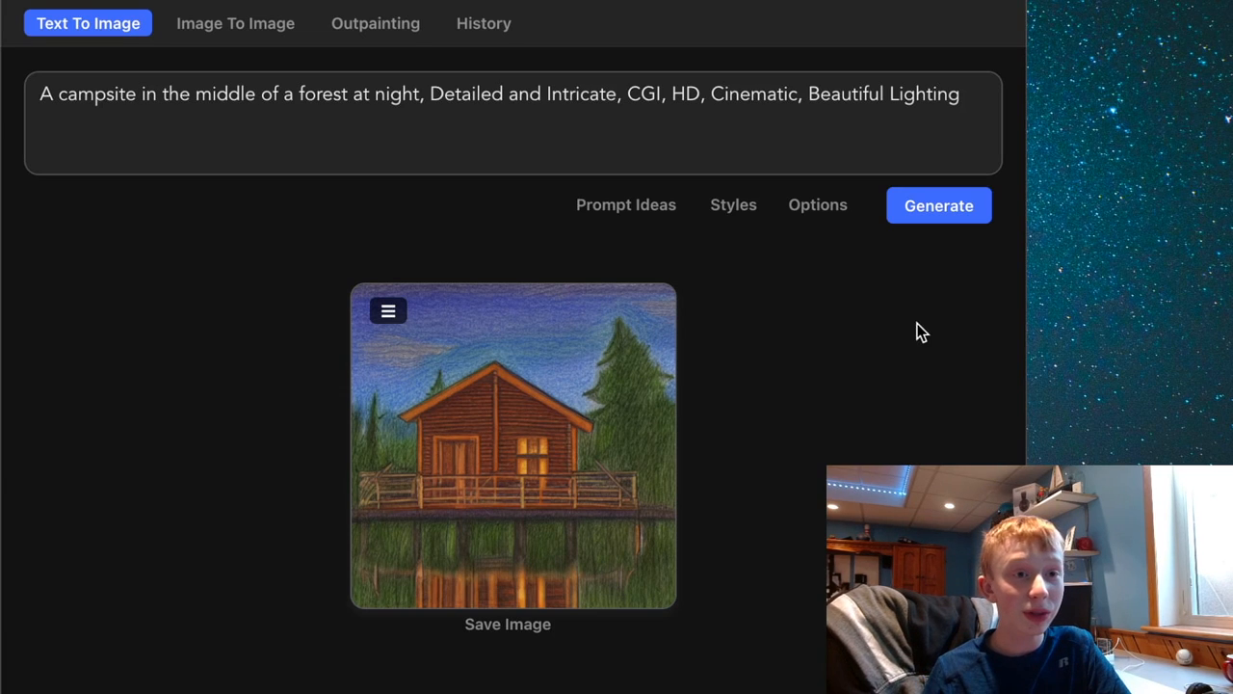
- Generate a night campsite image from the styled prompt
left_click(939, 205)
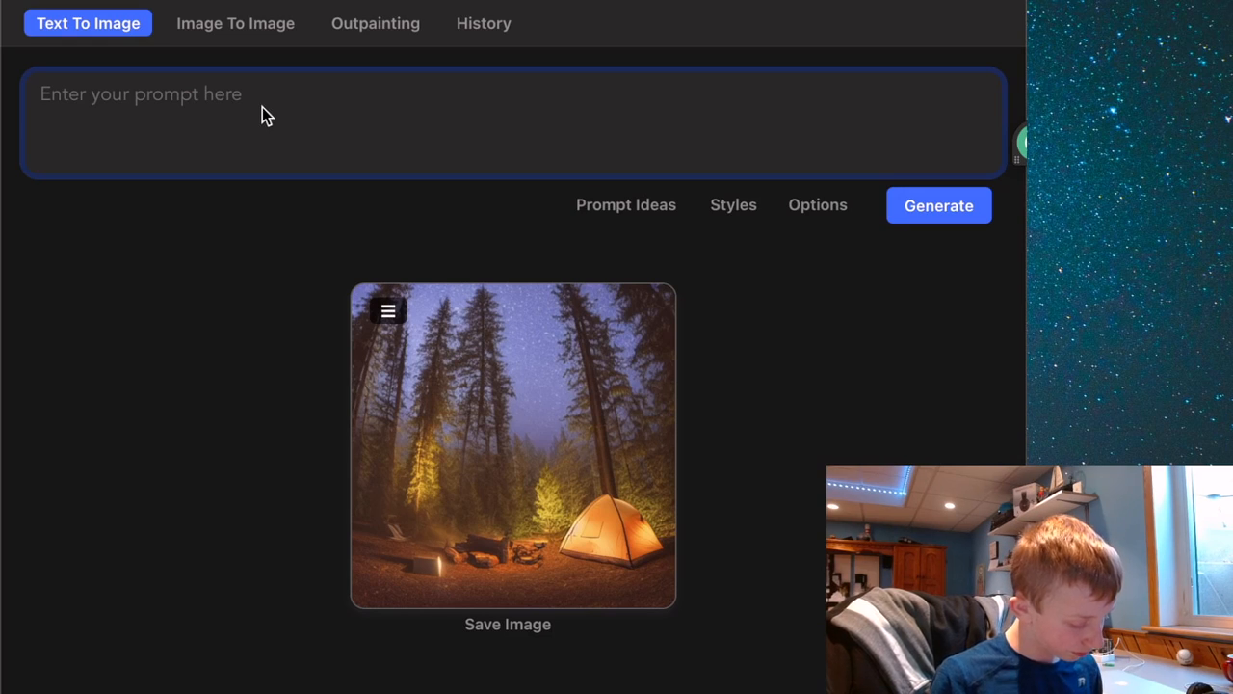
- Write the prompt "A futuristic downtown street" and bring up the style keywords
type("A")
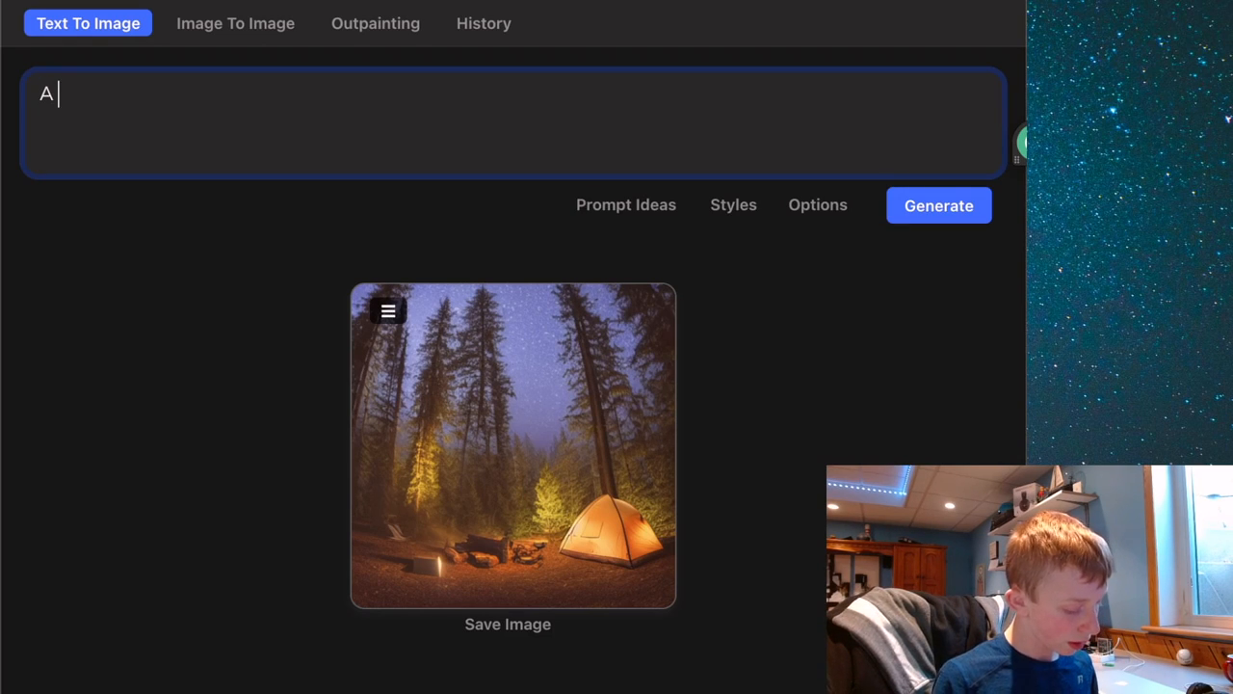
type("futr")
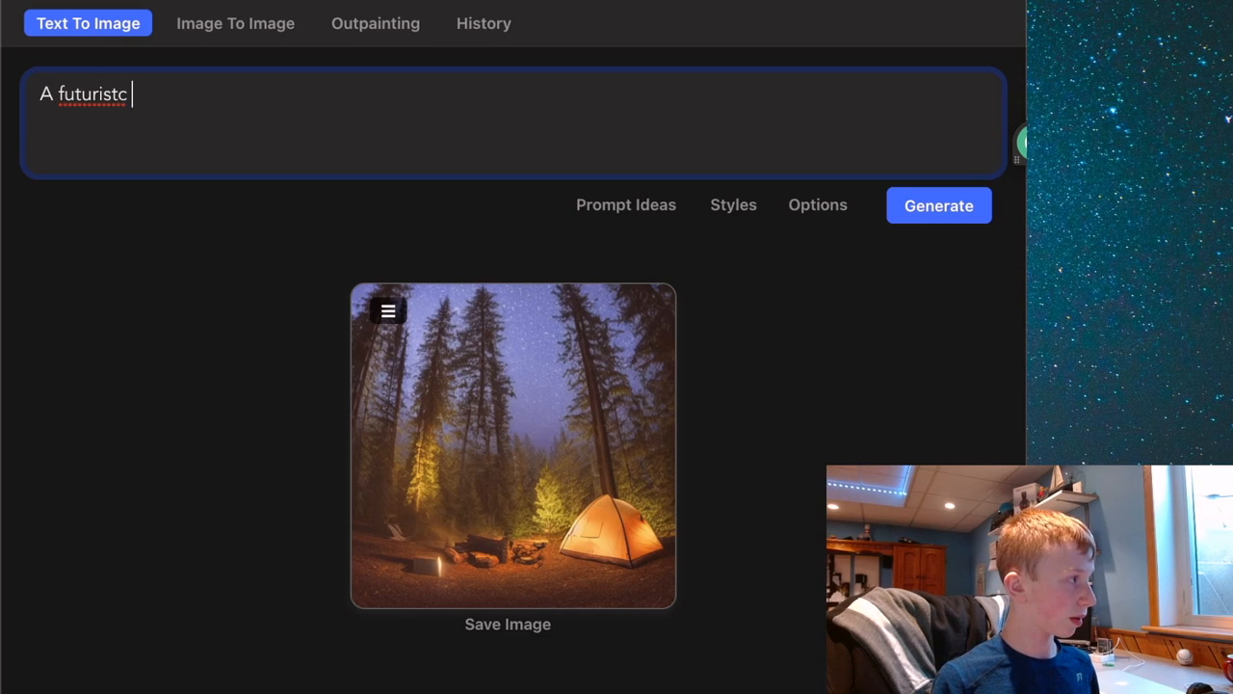
type("downs")
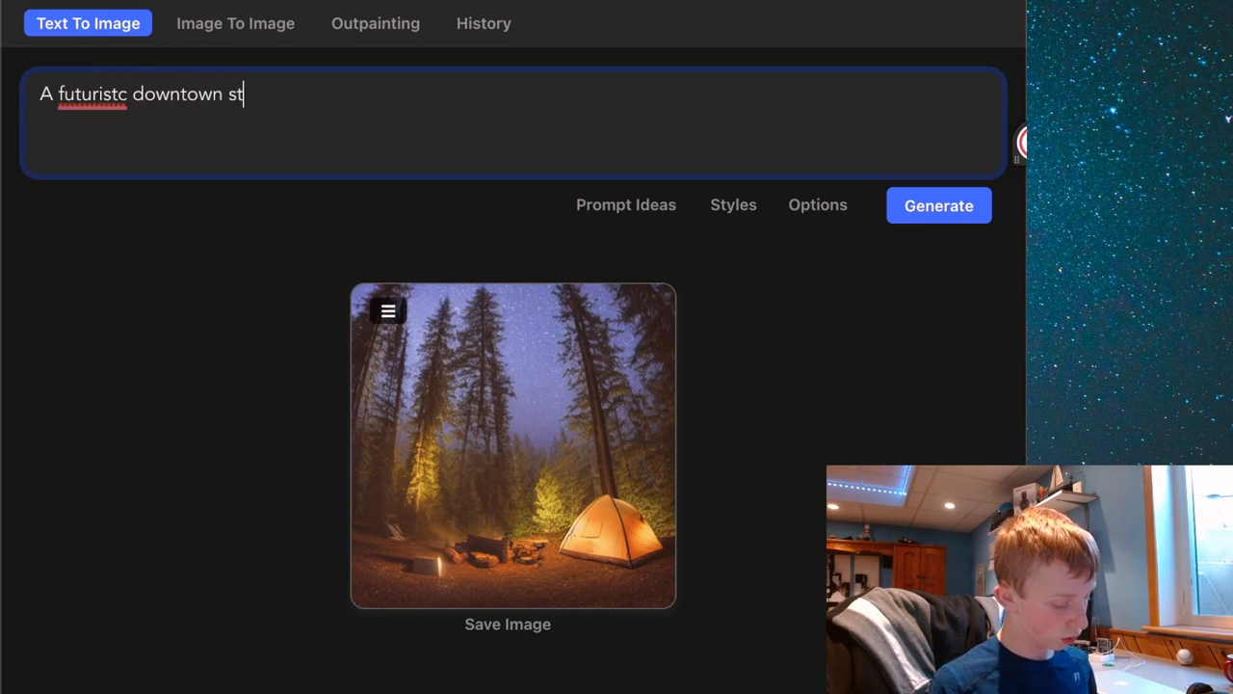
type("reet")
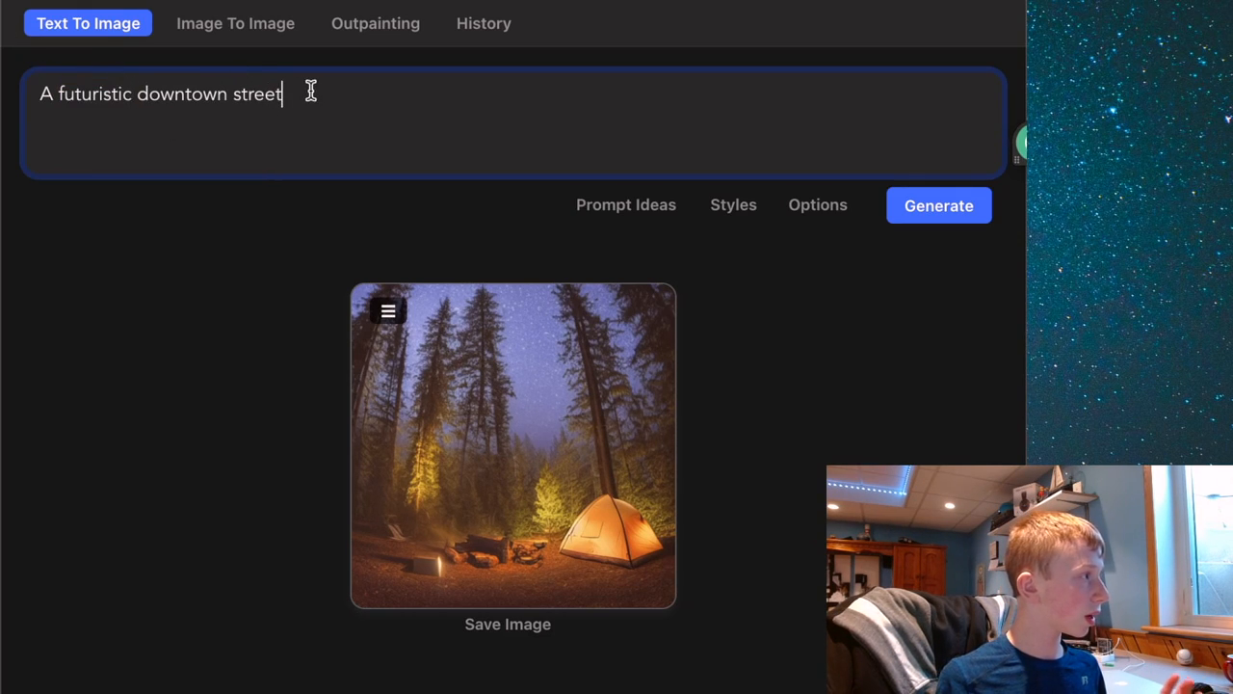
left_click(733, 205)
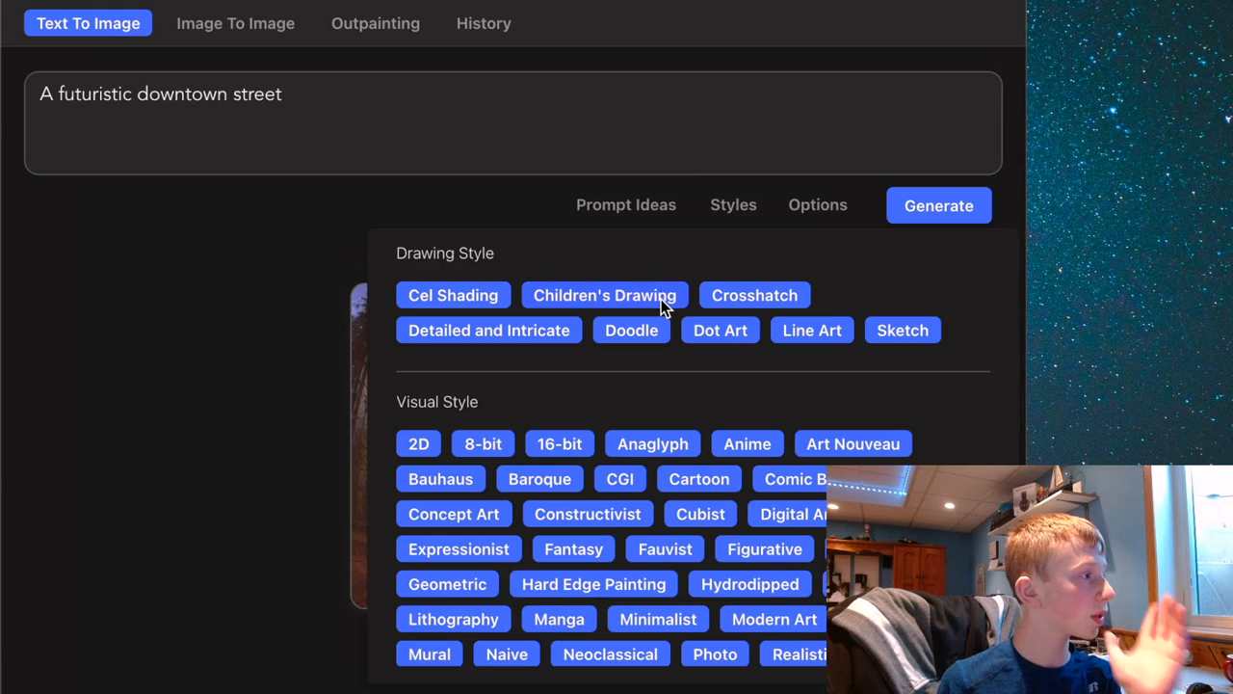
- Append the Aerial View, HD, Dynamic Lighting and Realistic styles to the street prompt
scroll("down", 3)
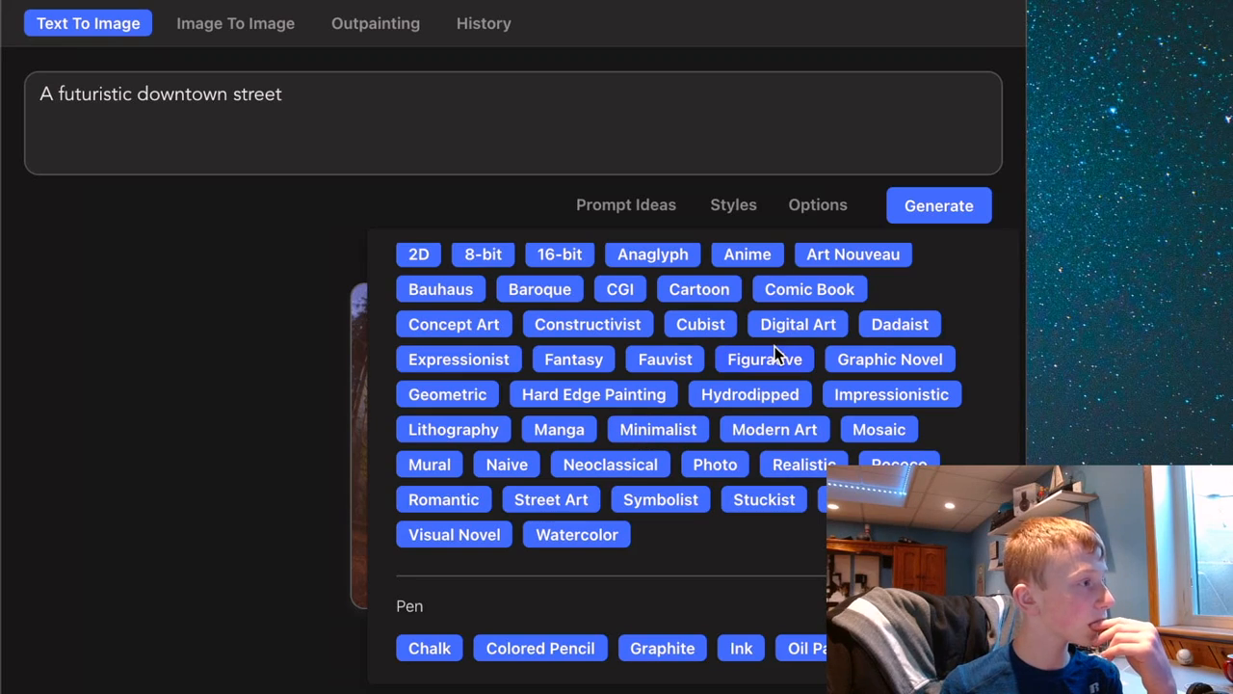
left_click(451, 412)
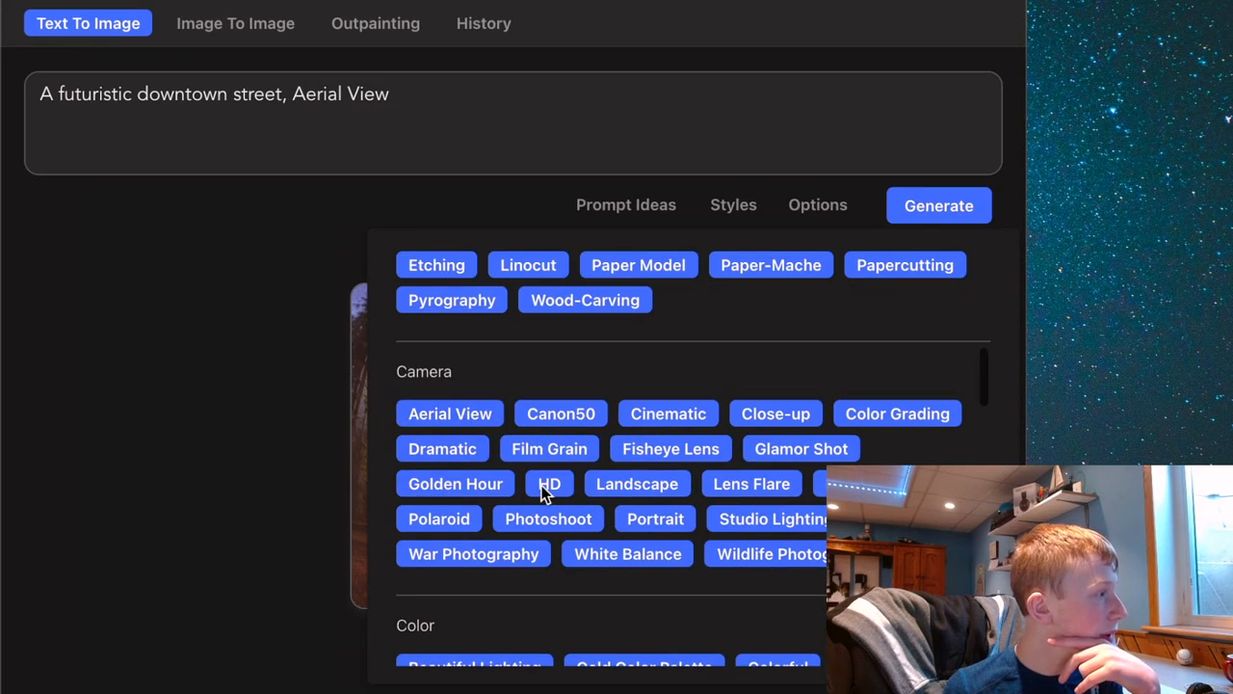
left_click(547, 482)
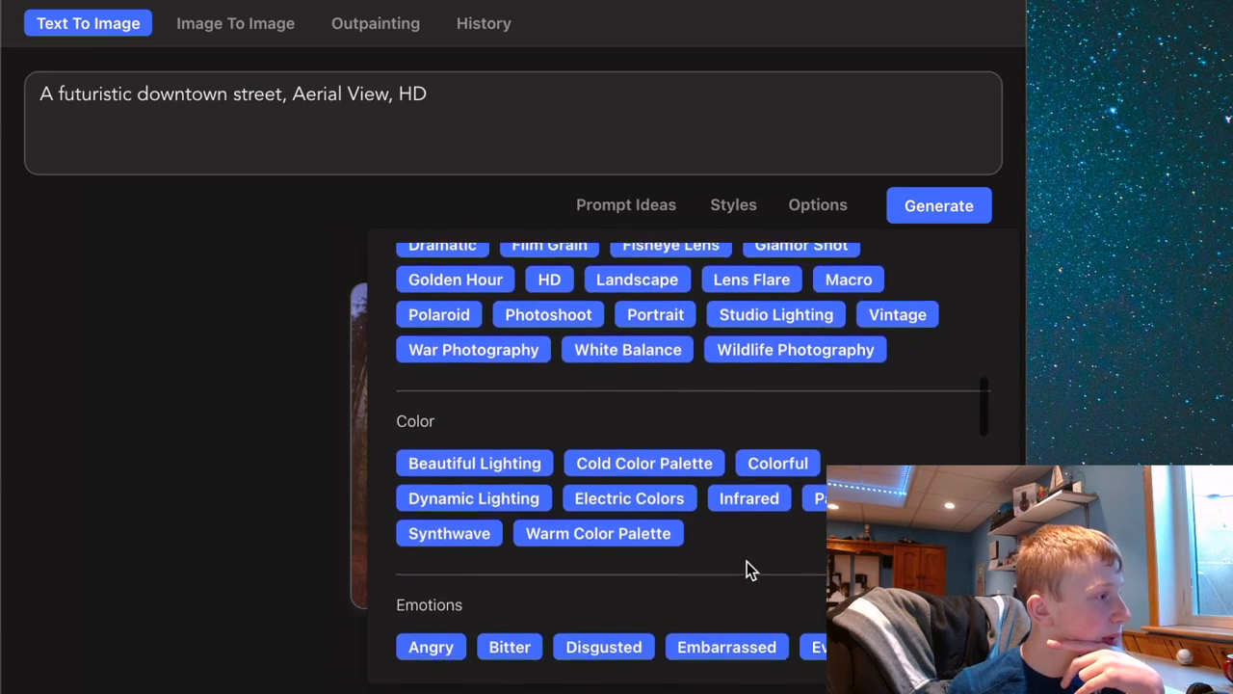
scroll("down", 3)
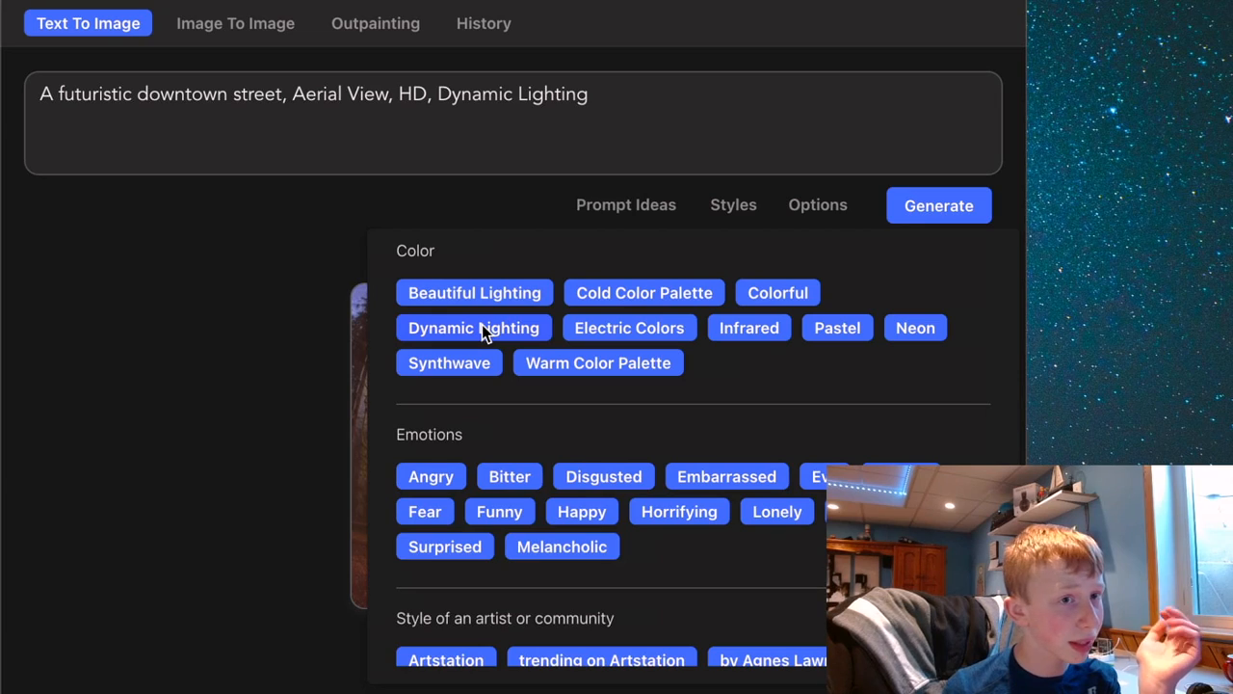
scroll("down", 3)
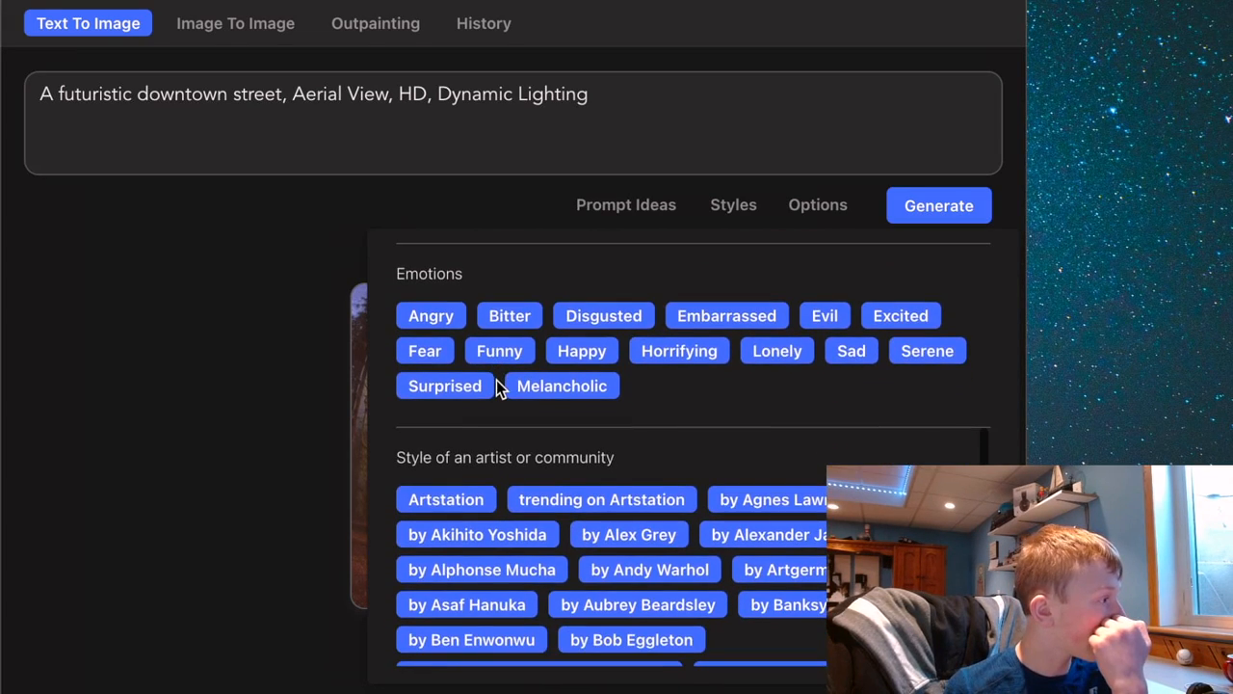
scroll("down", 3)
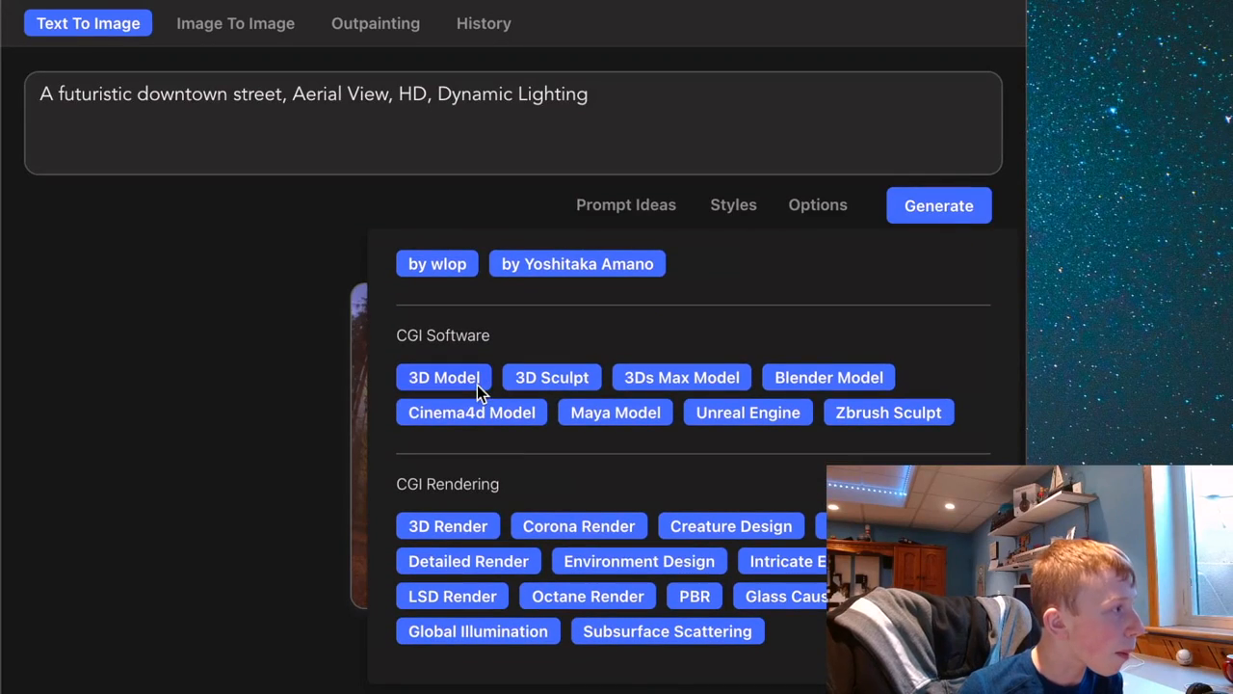
mouse_move(802, 370)
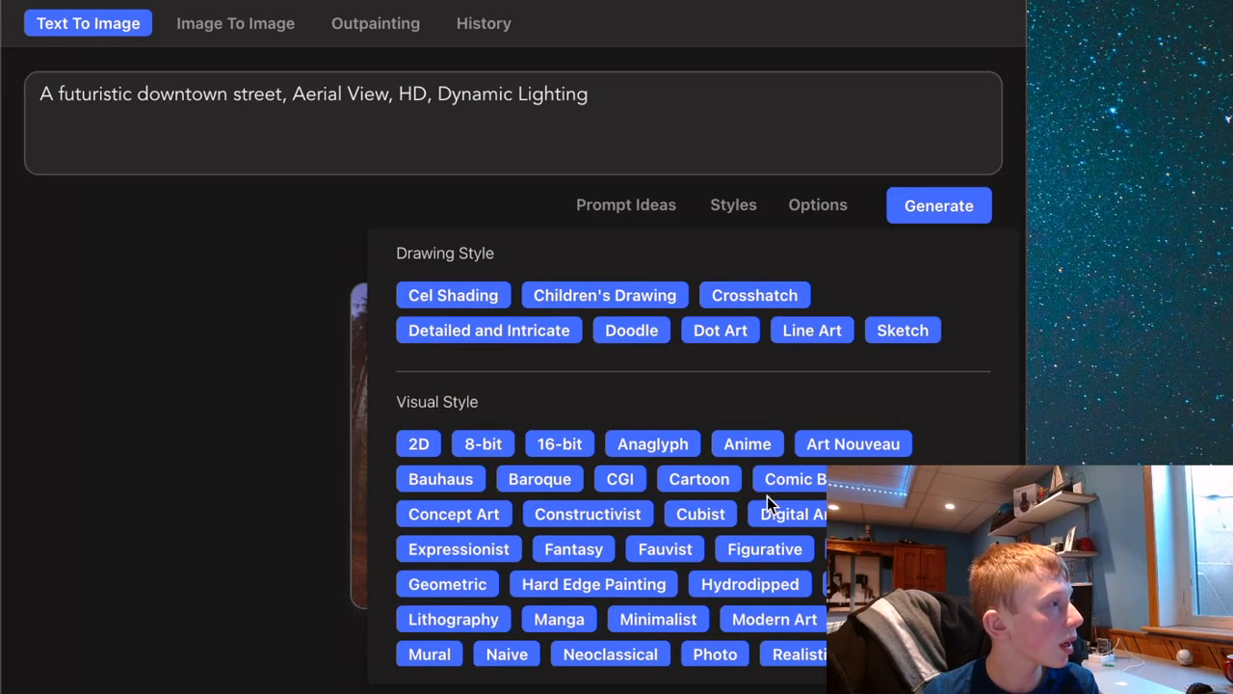
scroll("down", 3)
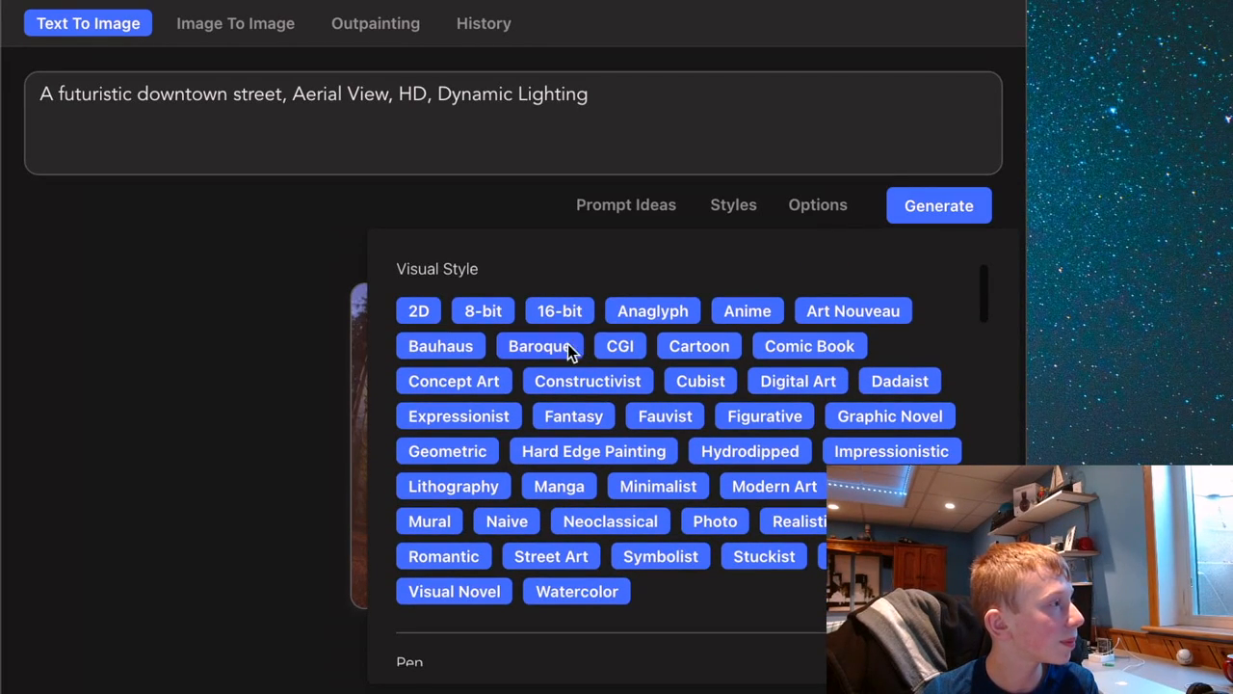
scroll("down", 3)
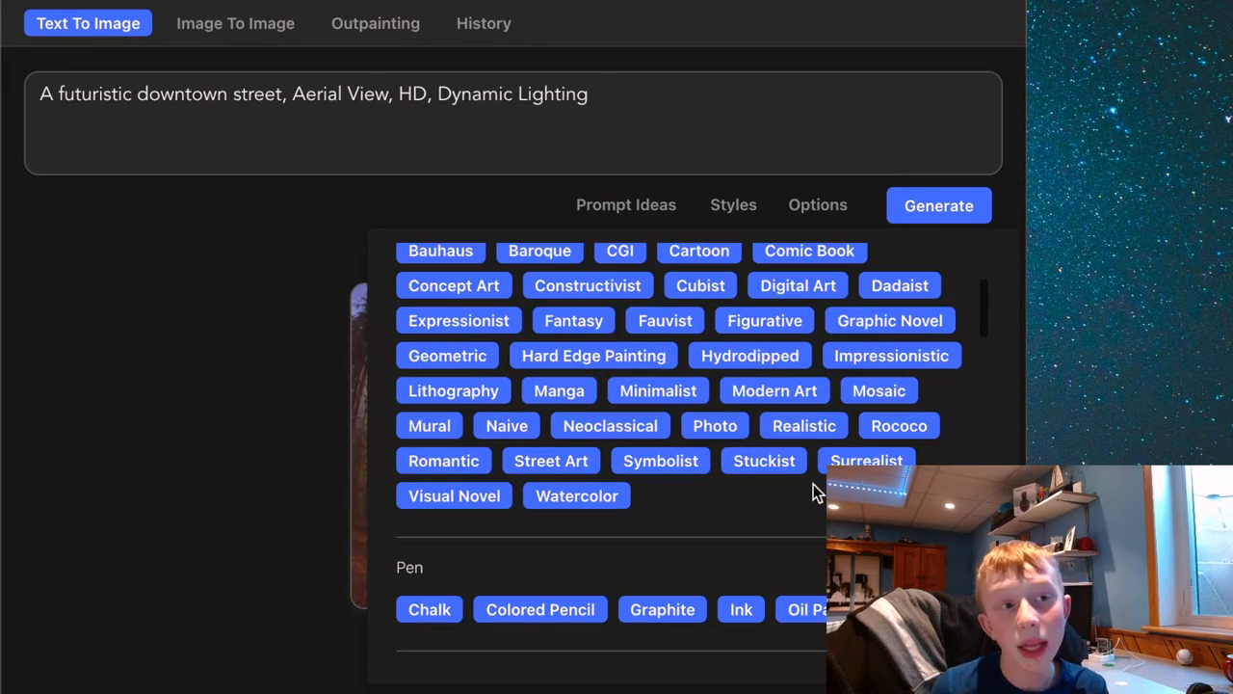
left_click(803, 426)
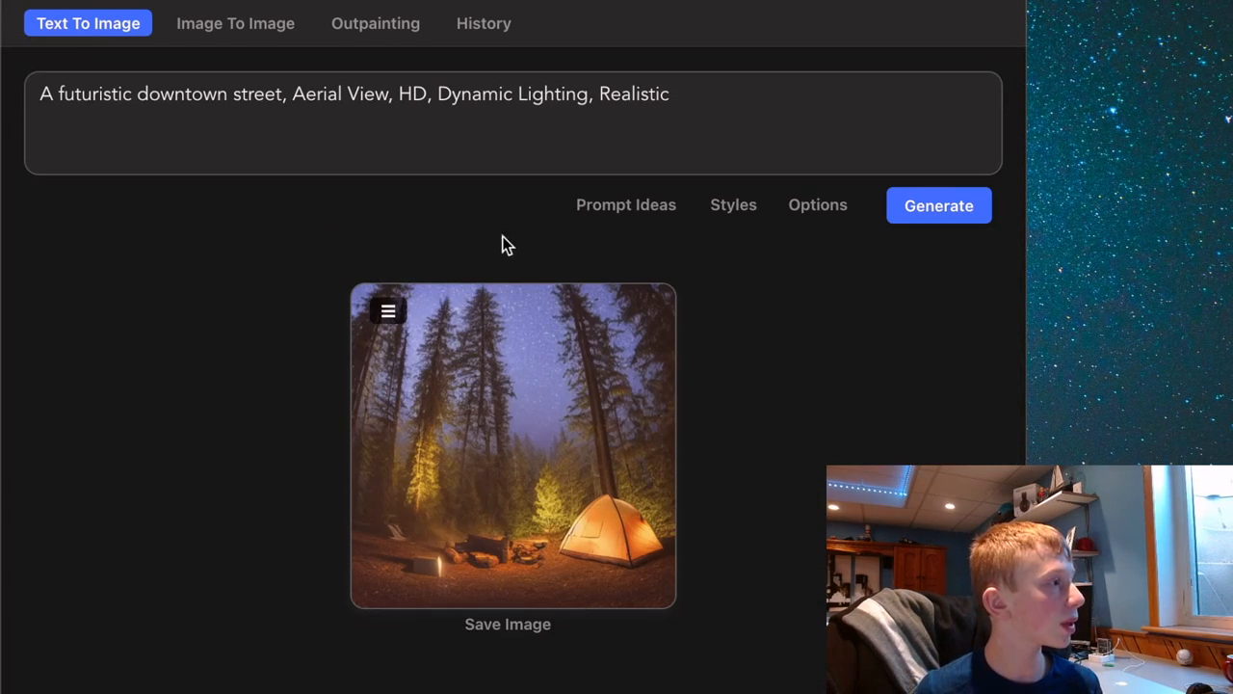
- Set the image width to 768 for a 768x512 landscape and generate the futuristic street image
left_click(817, 204)
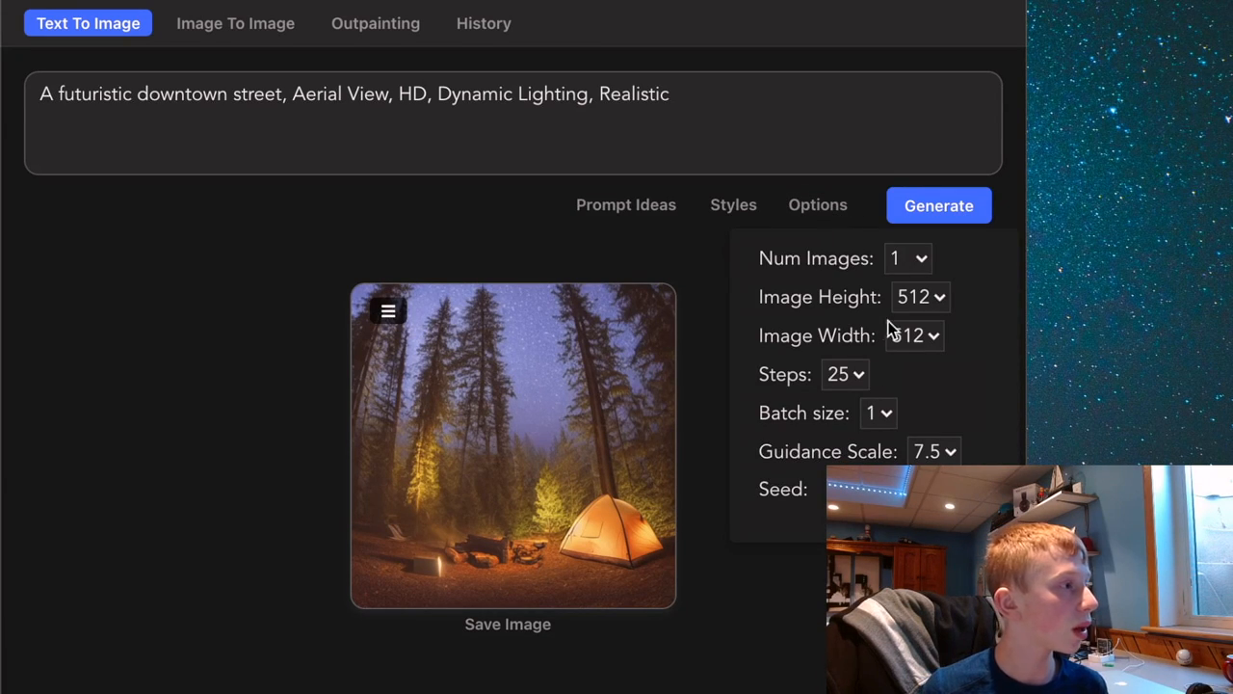
left_click(917, 297)
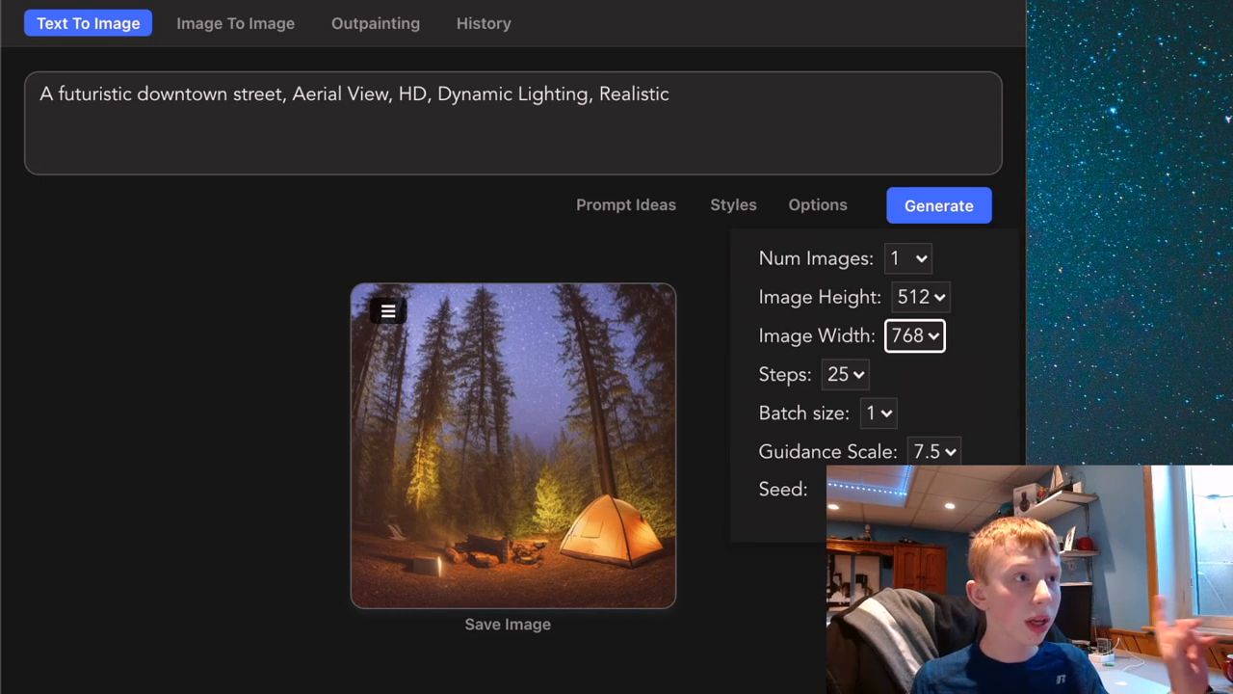
left_click(817, 204)
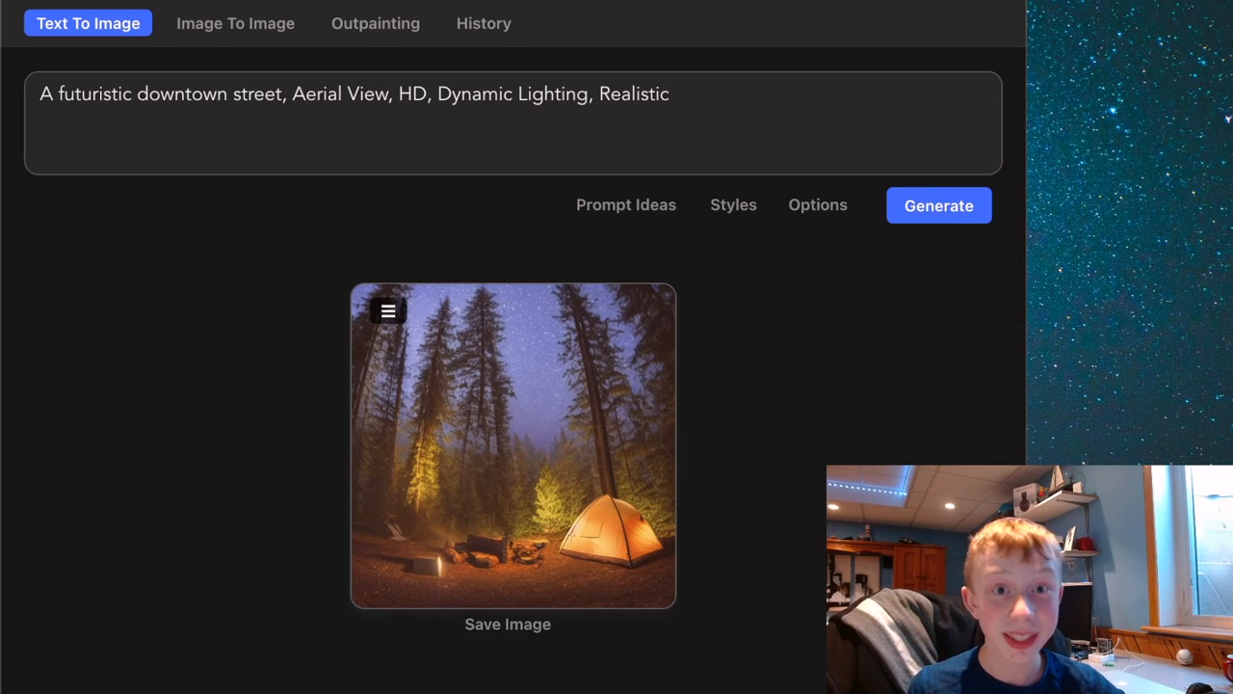
left_click(939, 205)
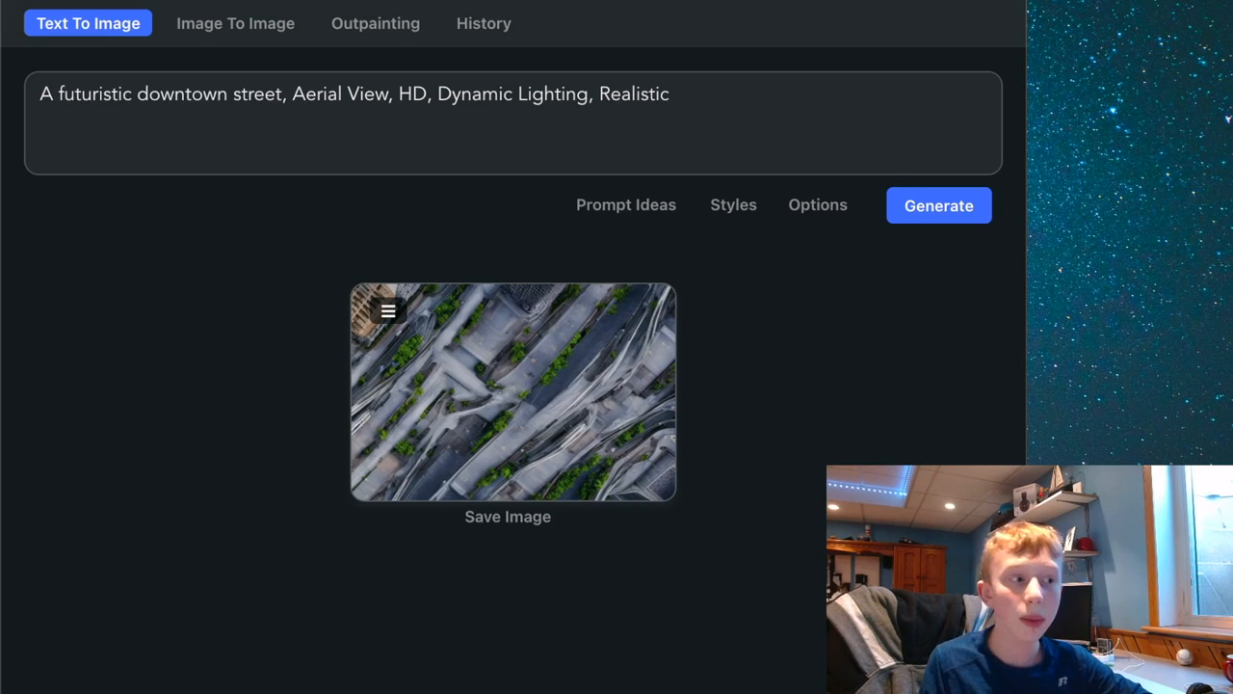
mouse_move(834, 210)
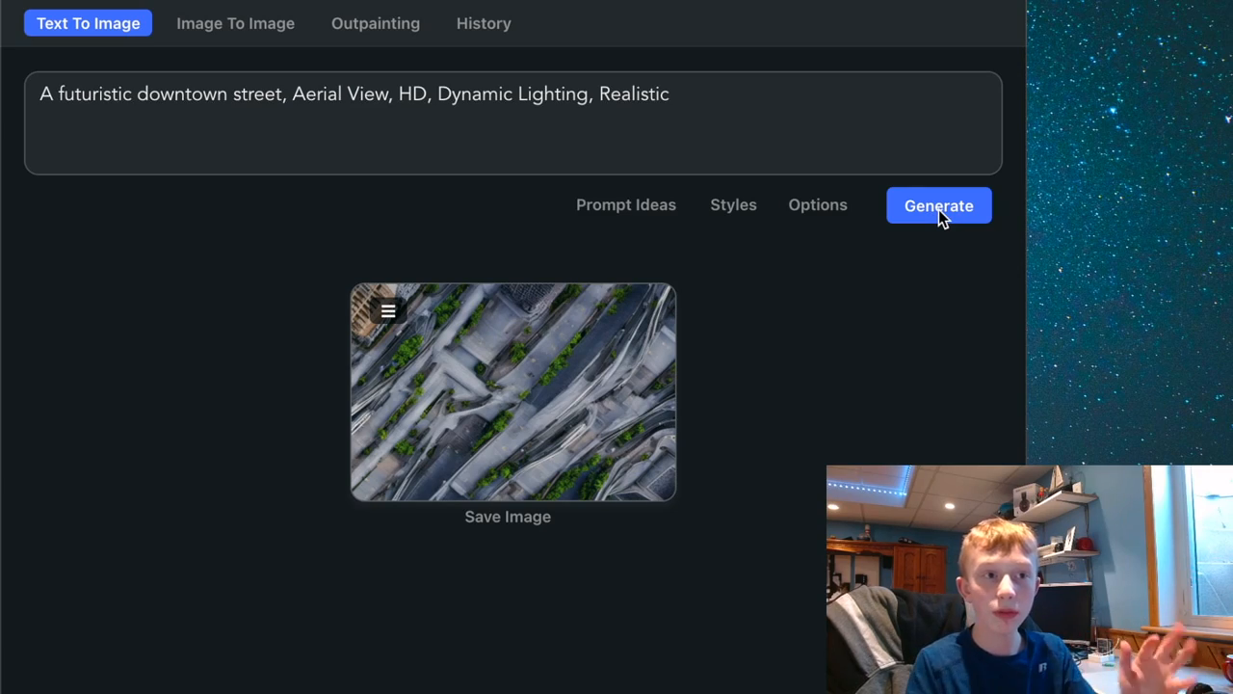
- Generate another landscape aerial image from the same downtown street prompt
left_click(938, 204)
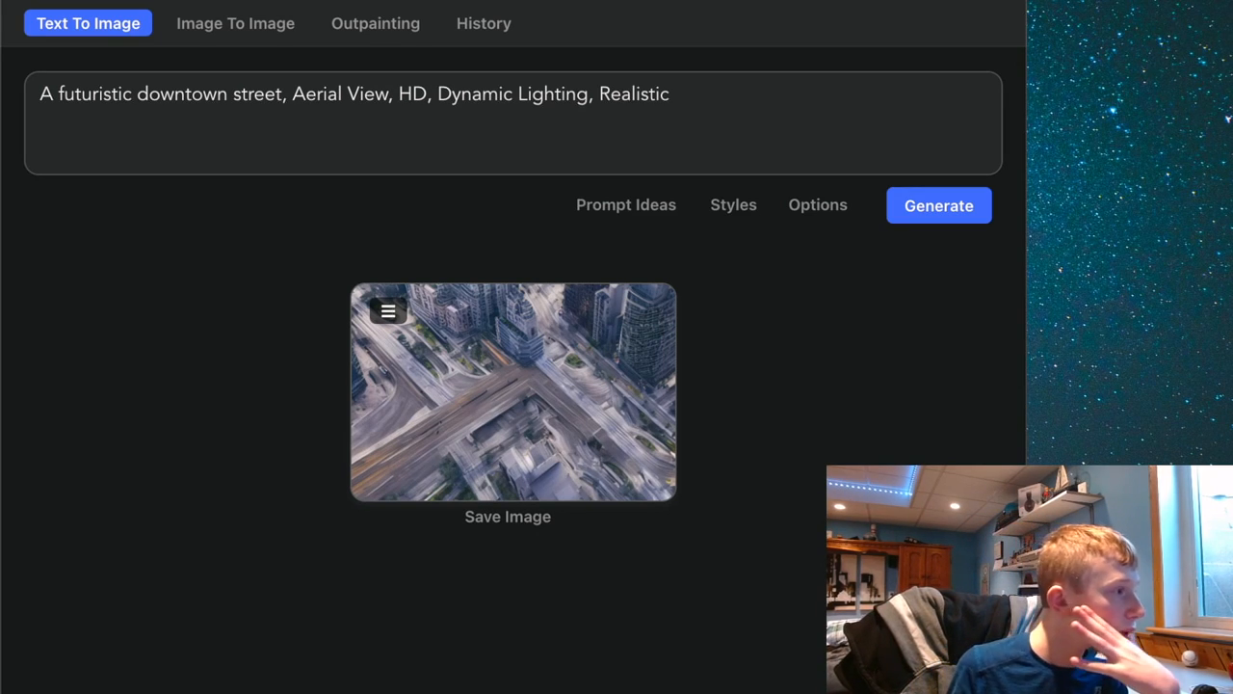
mouse_move(512, 428)
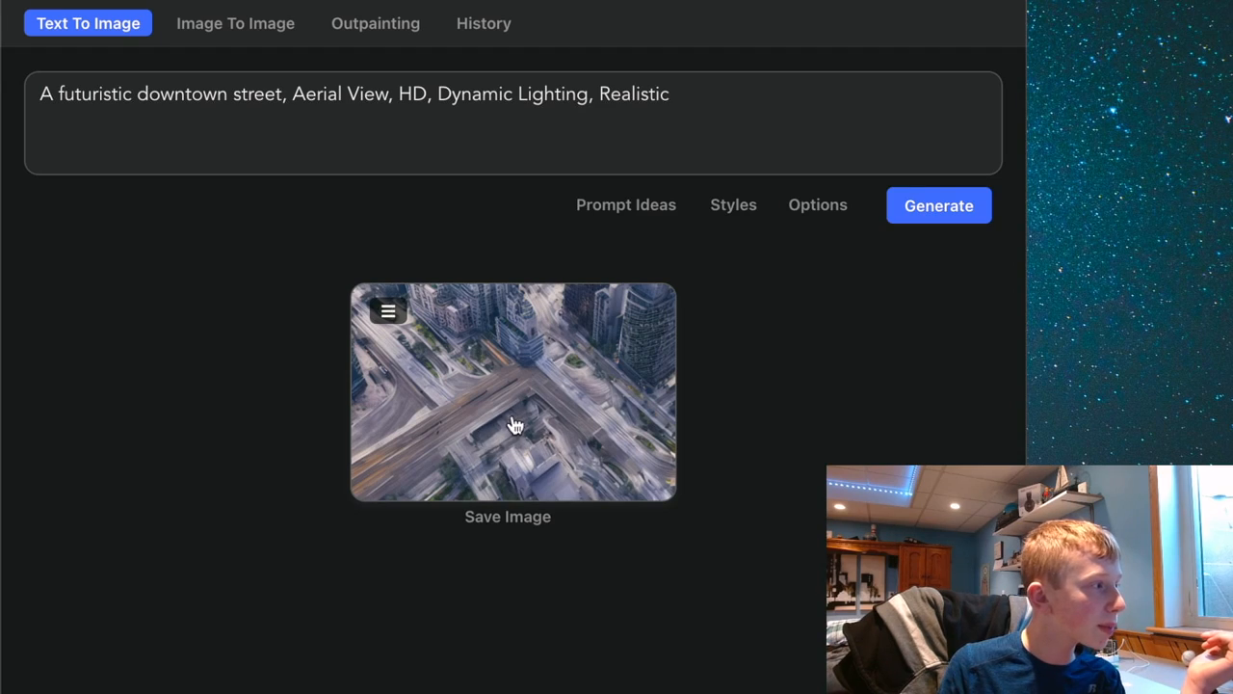